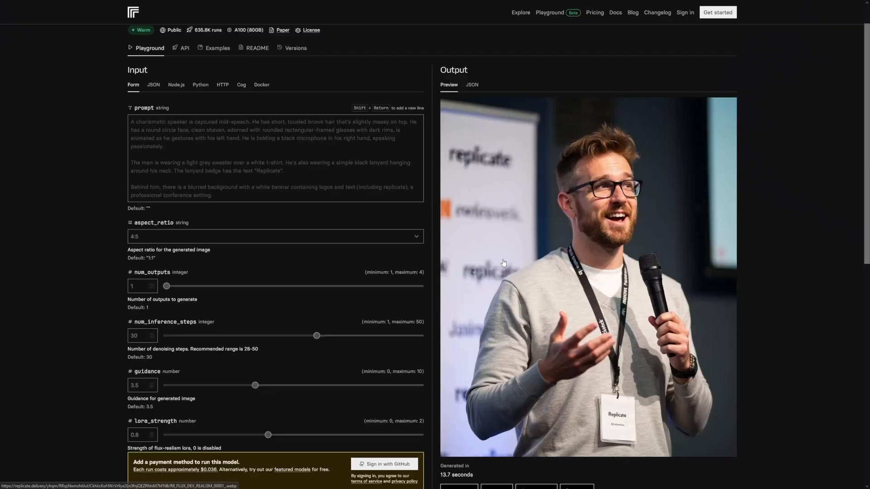
mouse_move(471, 234)
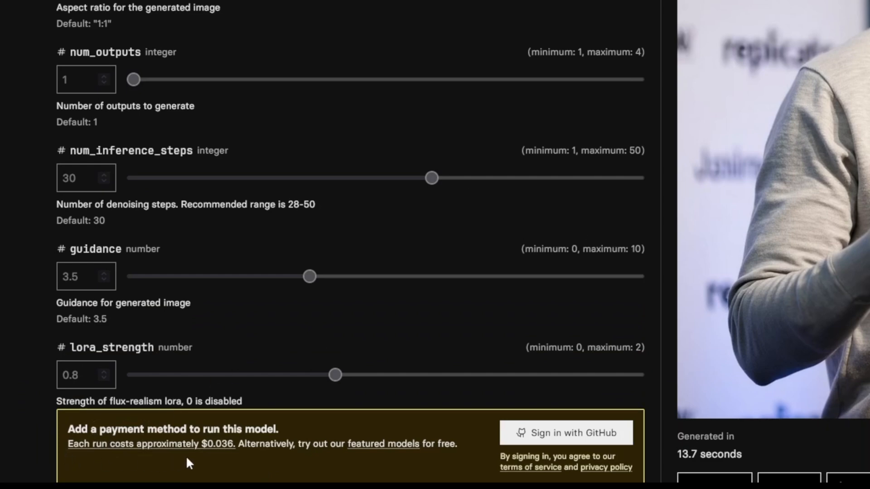
mouse_move(277, 439)
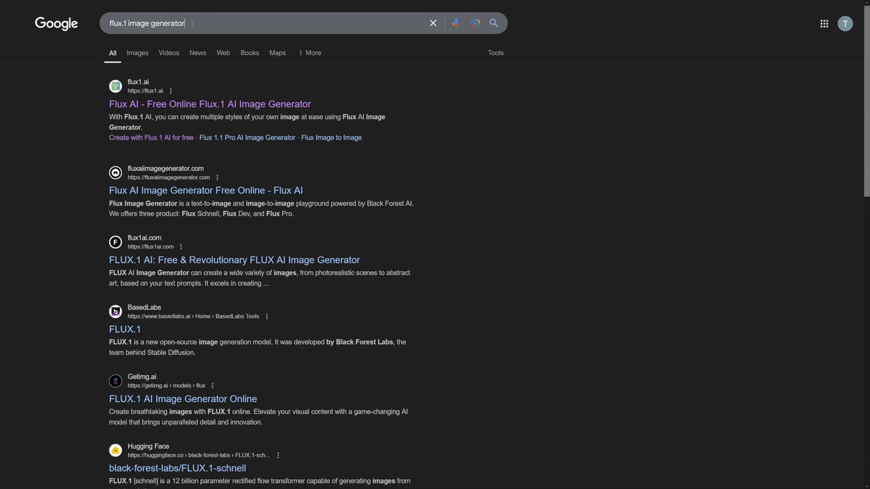
Open the flux1.ai 'Free Online Flux.1 AI Image Generator' result from Google Search.
double_click(173, 23)
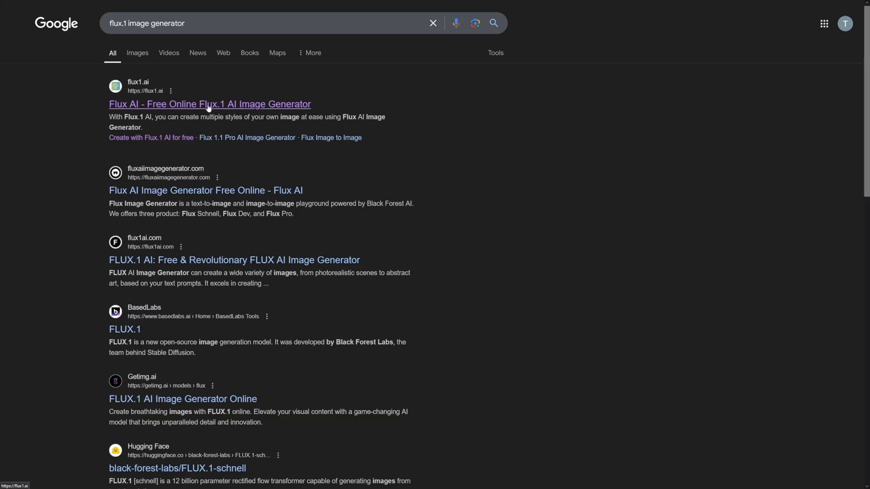
click(209, 104)
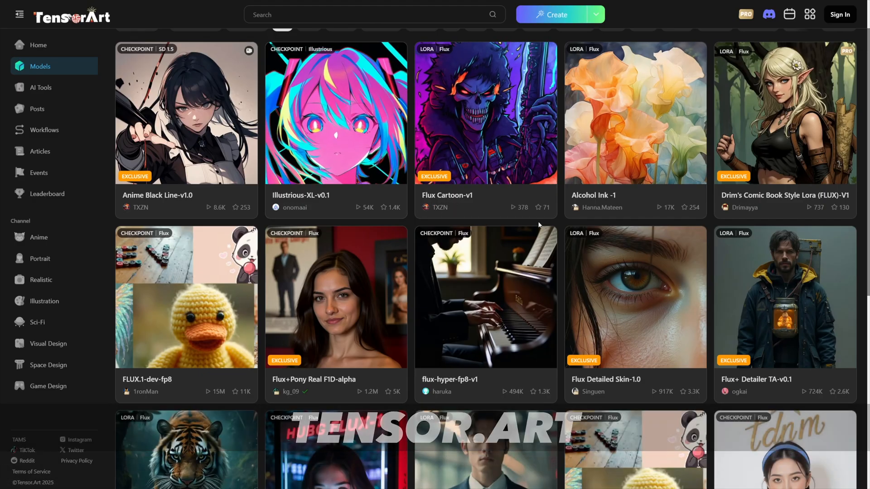
mouse_move(485, 297)
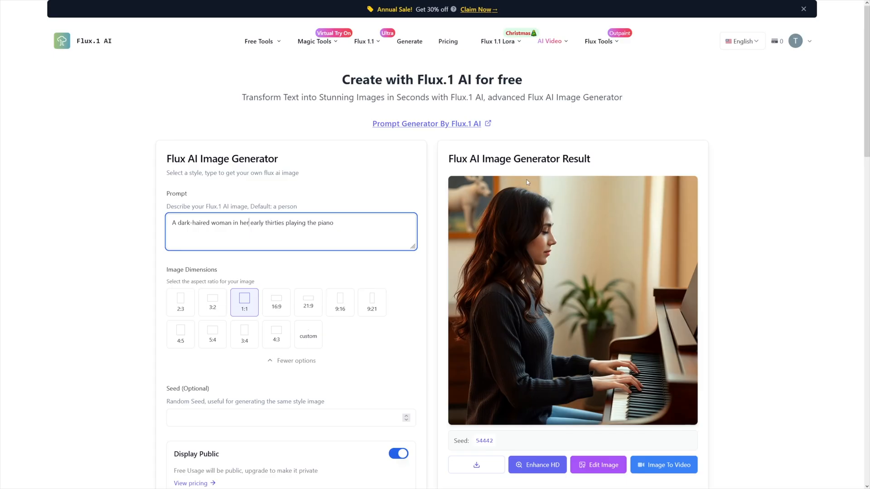
mouse_move(465, 212)
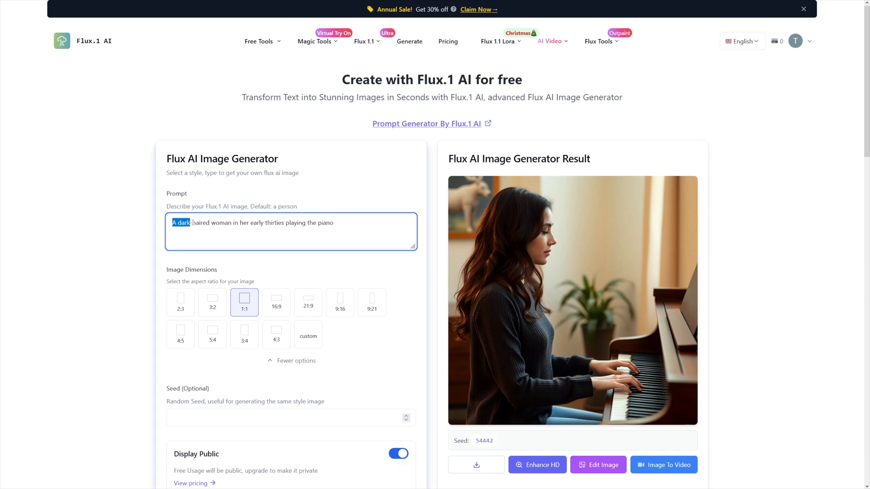
drag(189, 222, 264, 222)
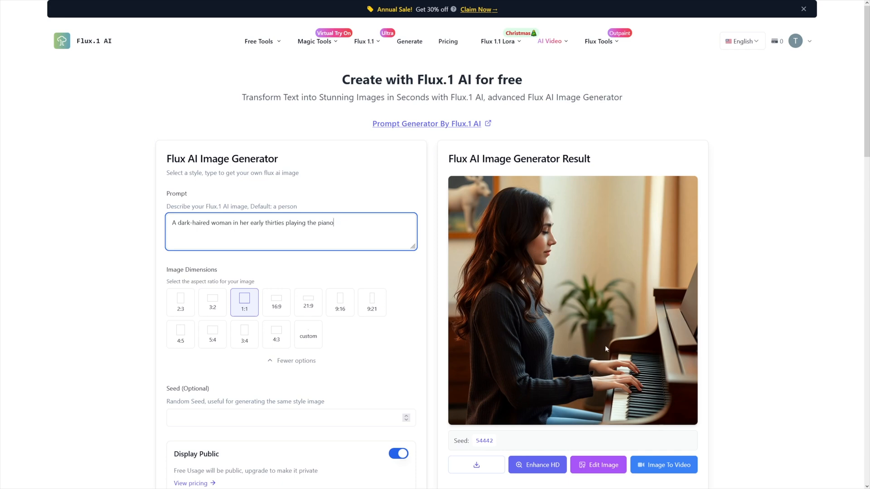
mouse_move(616, 325)
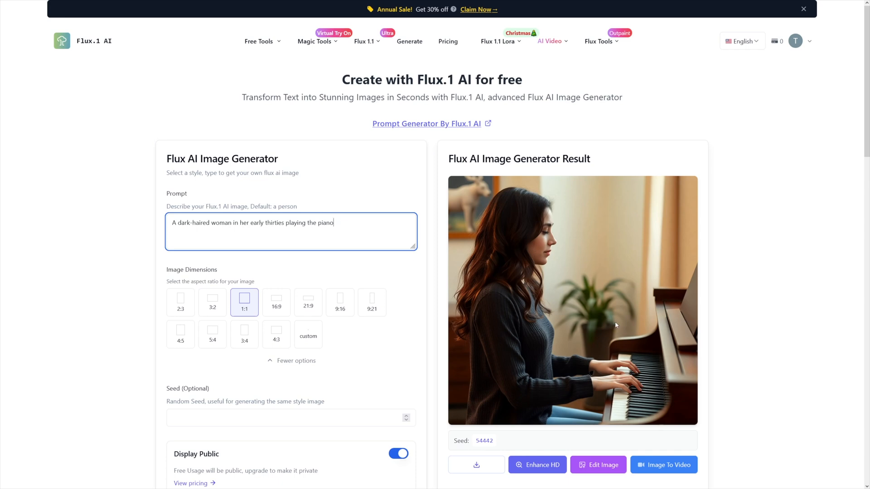
mouse_move(630, 386)
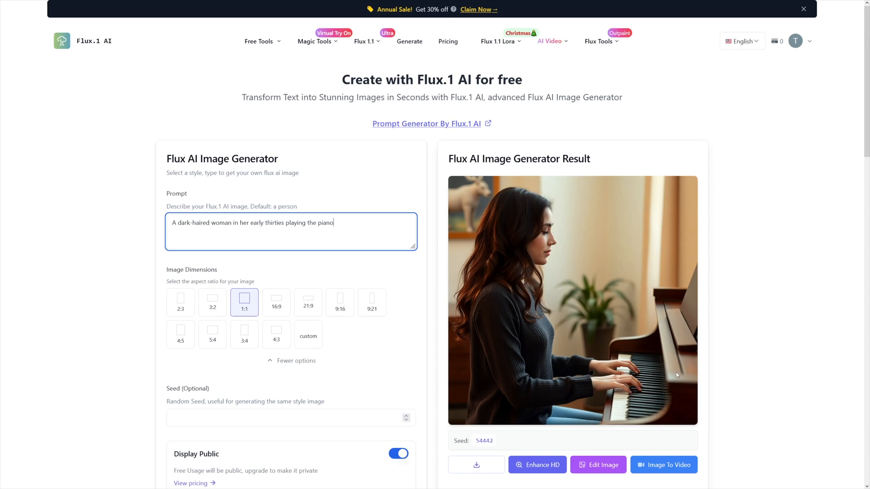
mouse_move(636, 333)
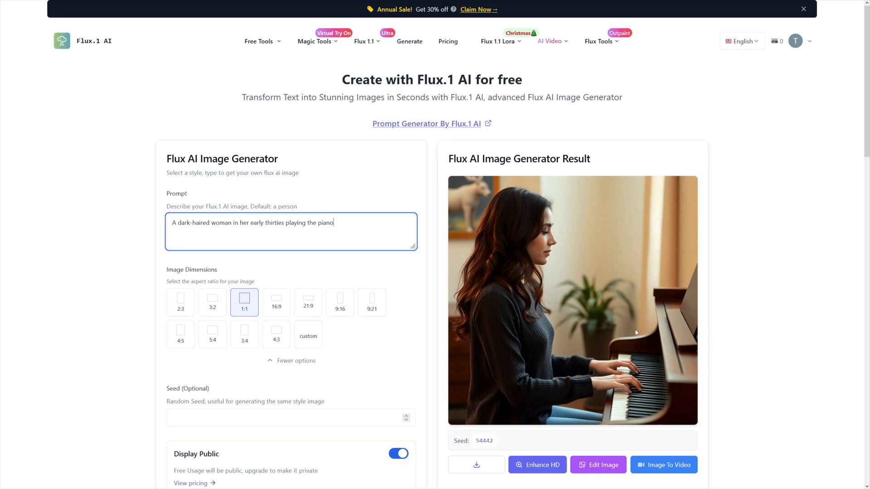
mouse_move(667, 314)
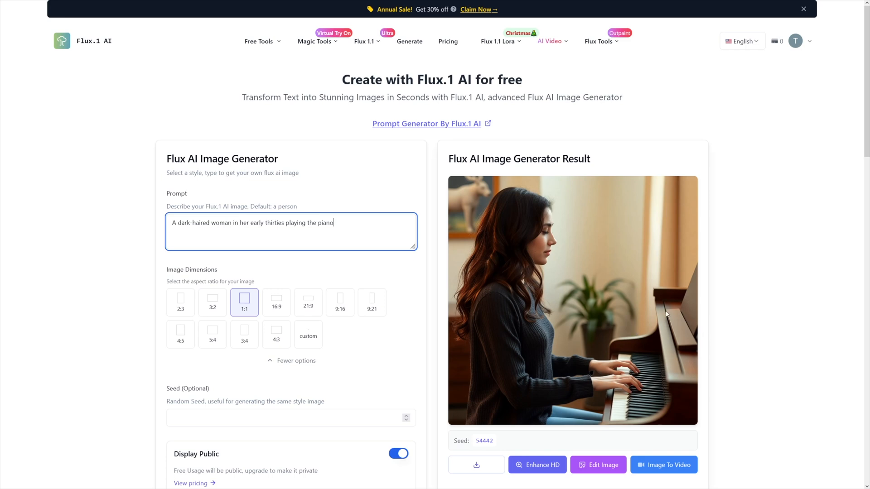
mouse_move(622, 278)
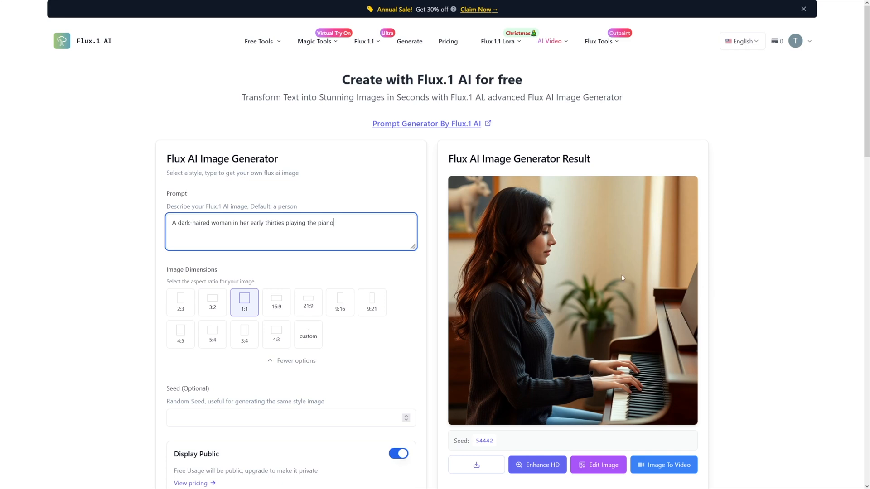
mouse_move(537, 232)
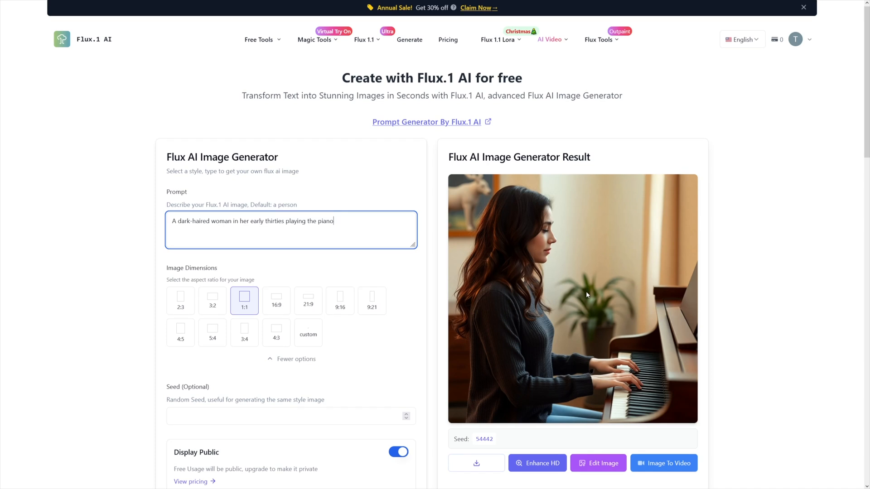
scroll(down, 3)
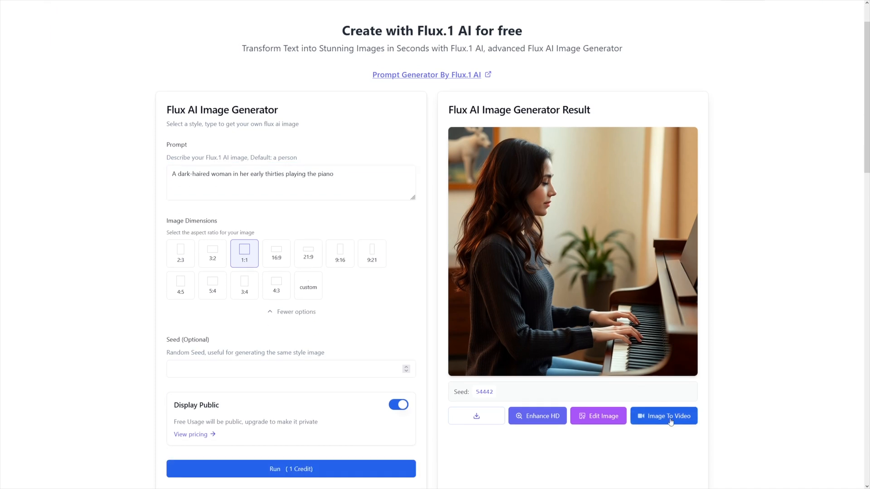
Open the Image To Video generator on Flux.1 AI.
click(663, 416)
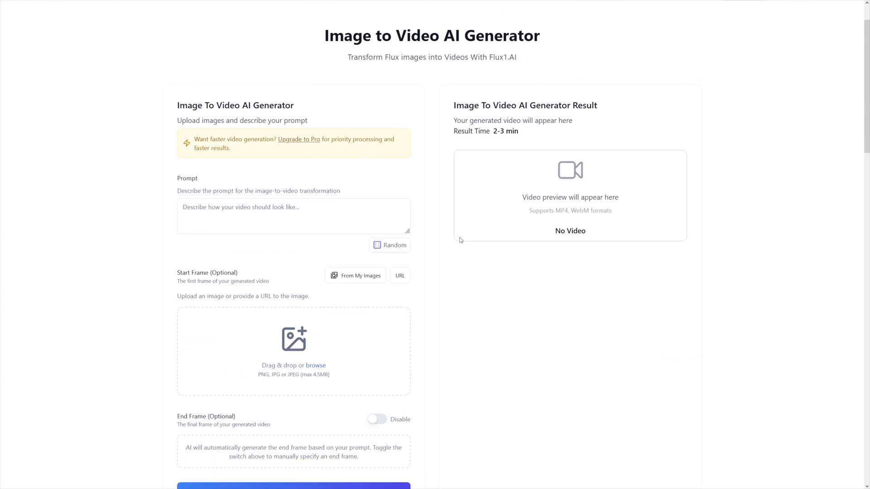
scroll(down, 3)
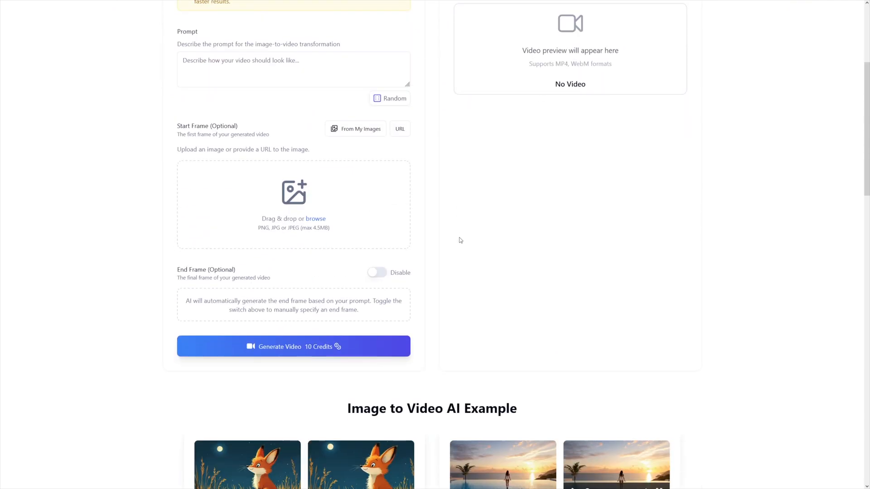
scroll(down, 3)
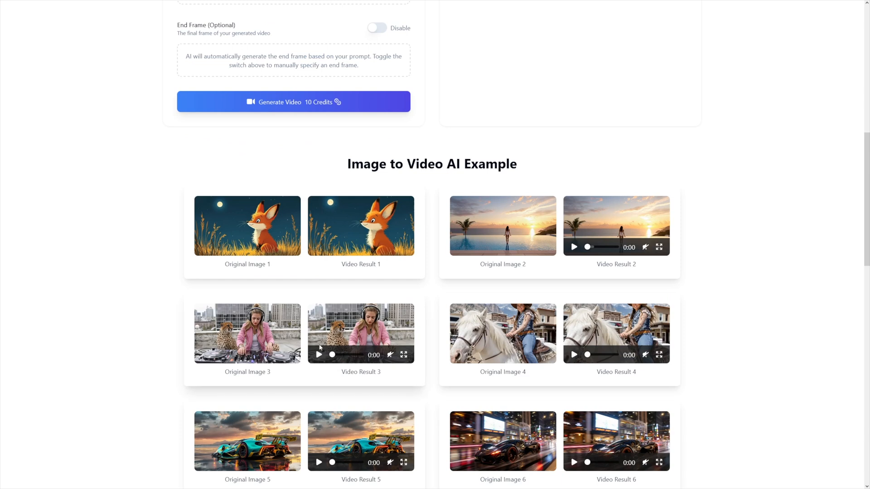
click(319, 355)
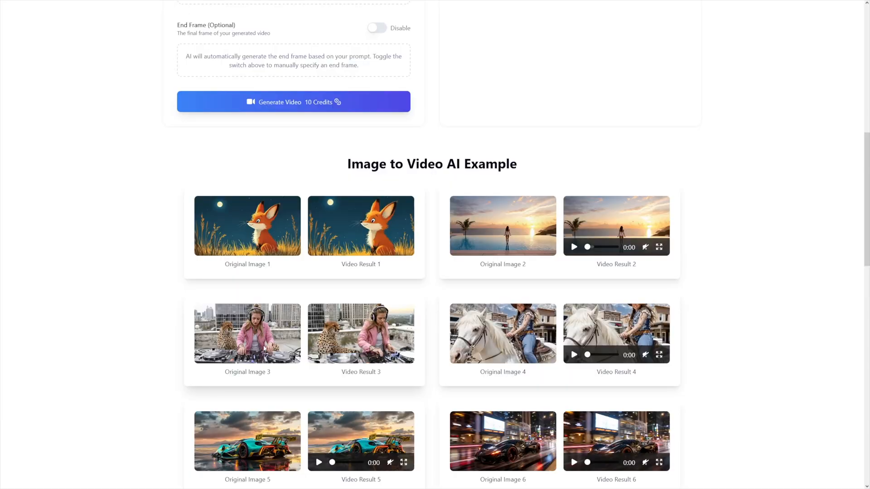
Play example Video Result 1 and expand it to full screen.
scroll(down, 3)
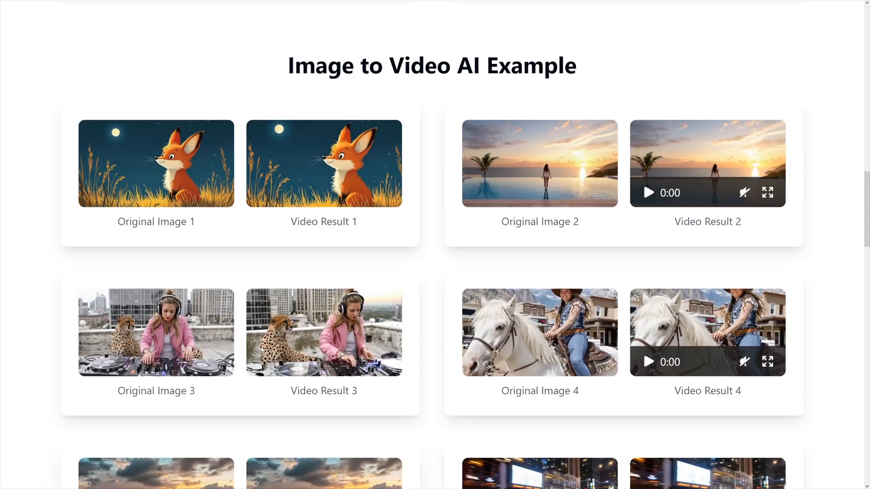
scroll(down, 3)
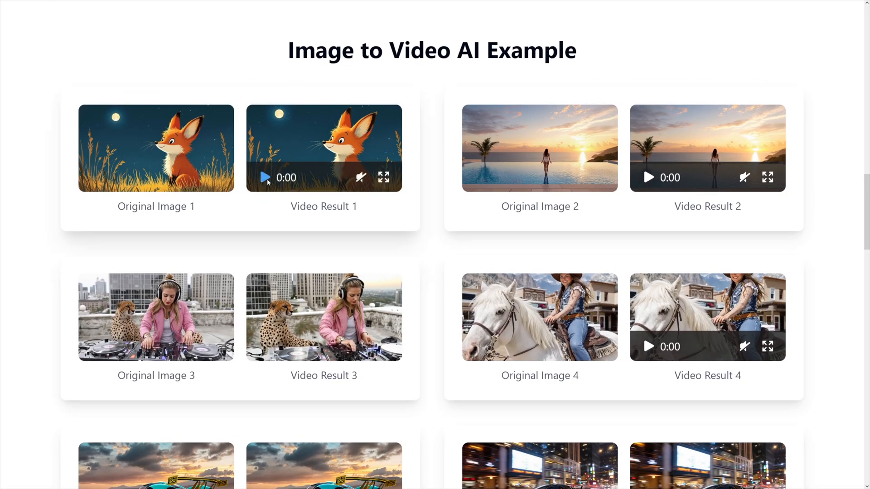
click(267, 177)
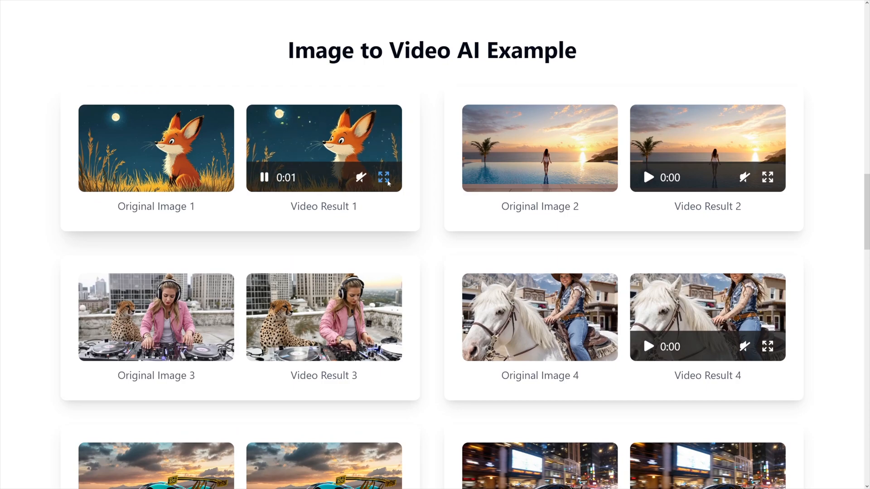
click(380, 178)
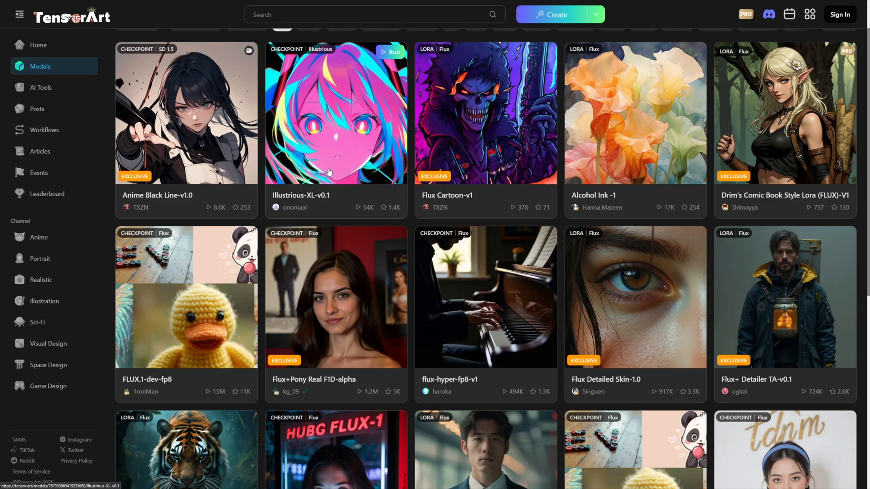
mouse_move(146, 388)
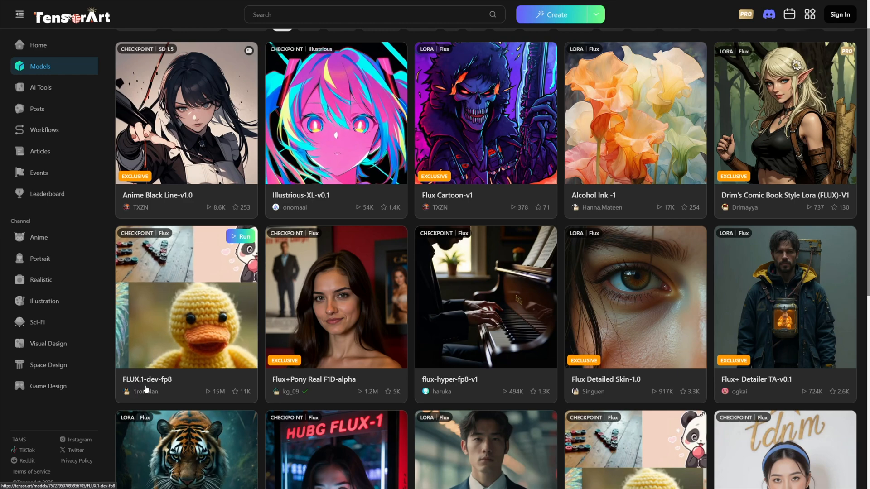
mouse_move(184, 353)
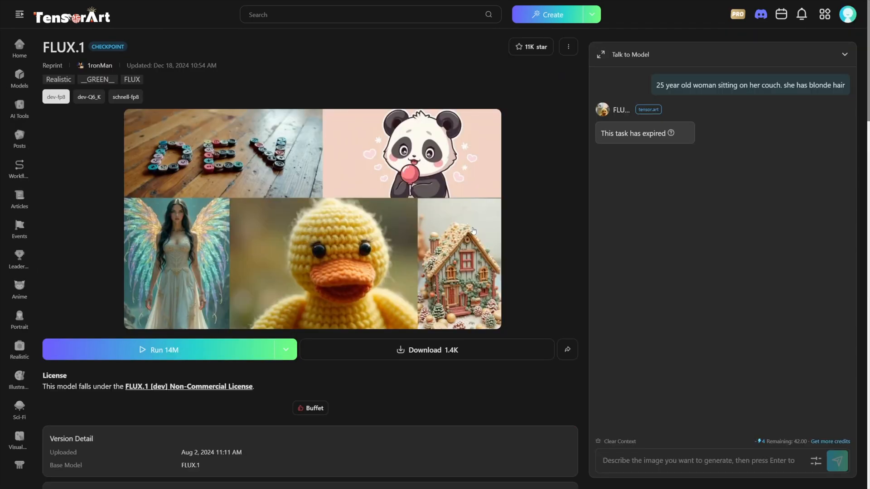
Open the FLUX.1-dev-fp8 checkpoint card and run the model.
click(286, 350)
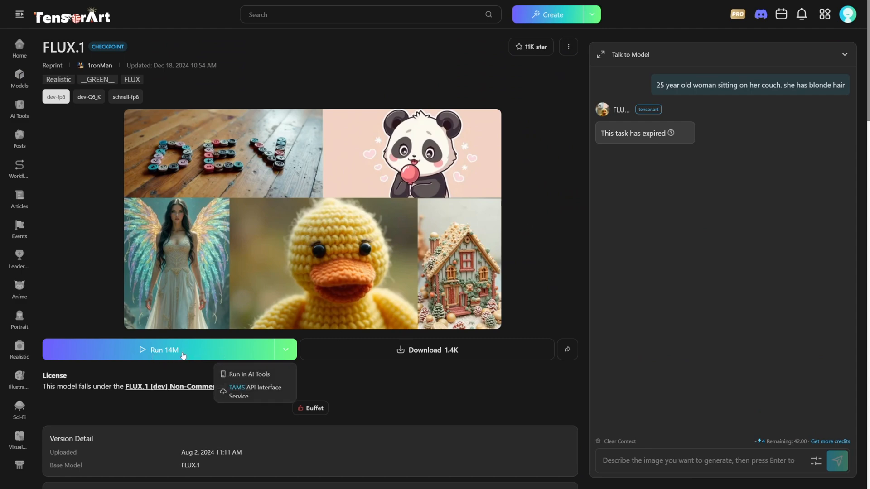
click(249, 374)
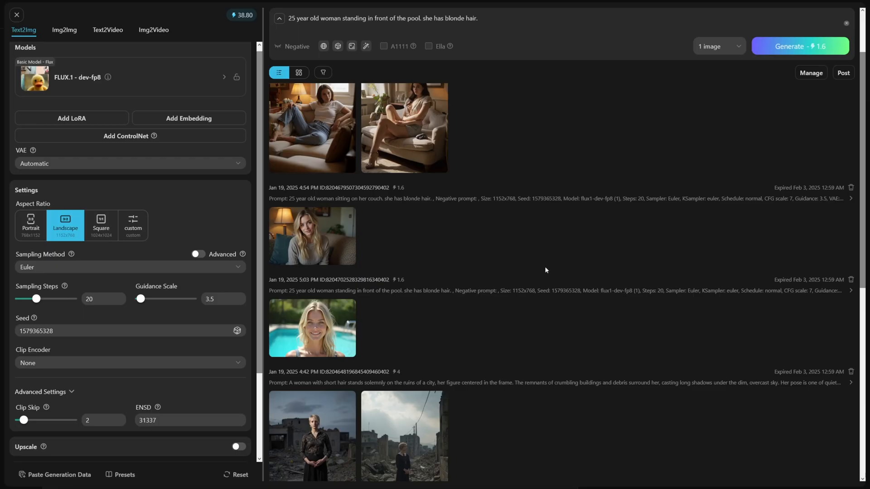
double_click(472, 18)
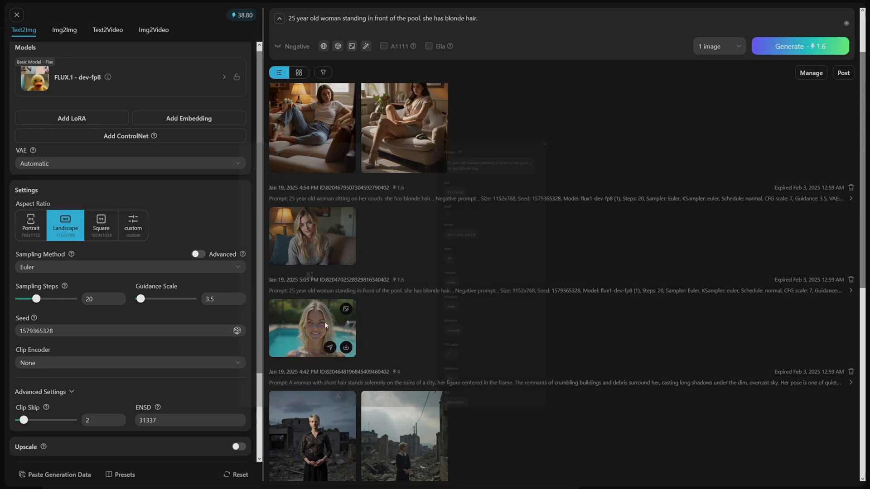
click(311, 328)
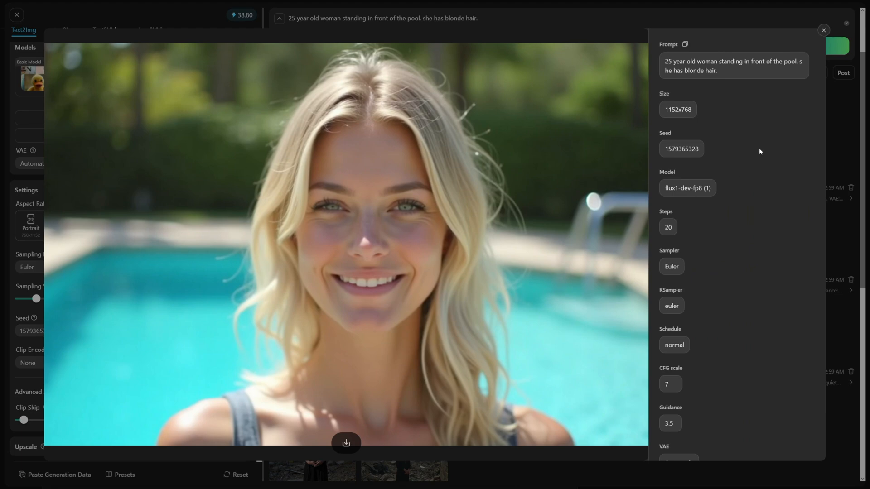
mouse_move(824, 31)
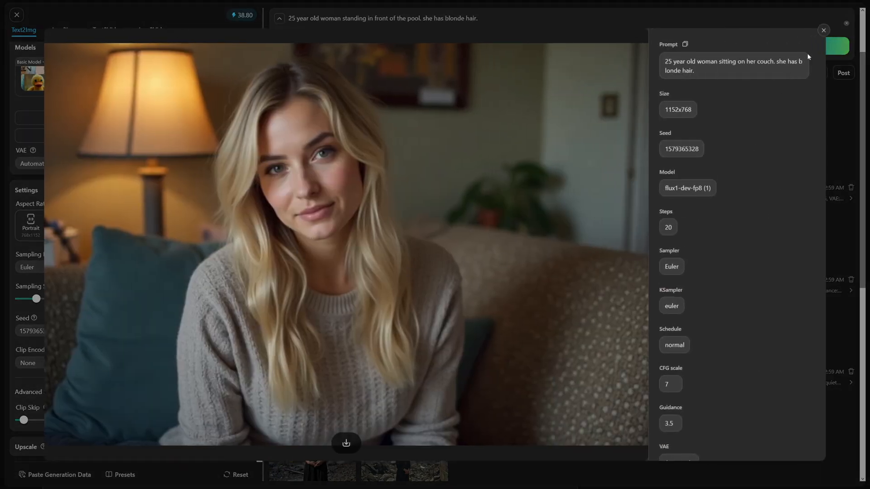
click(822, 30)
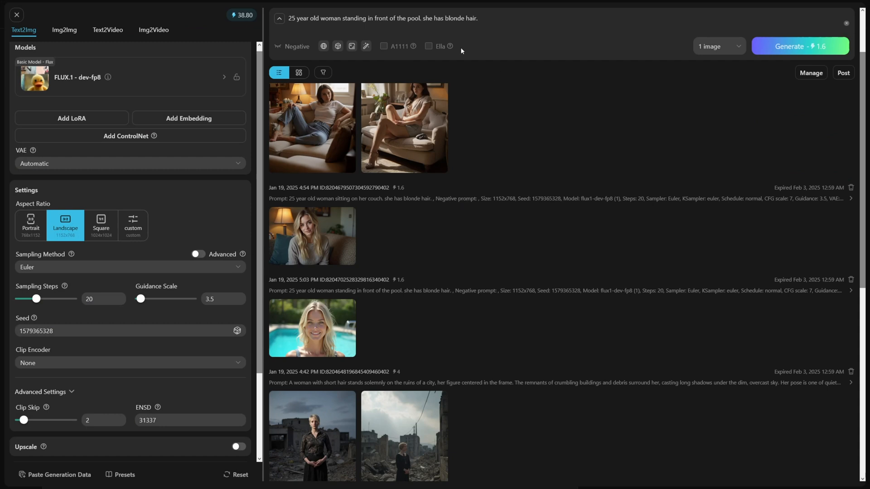
mouse_move(417, 225)
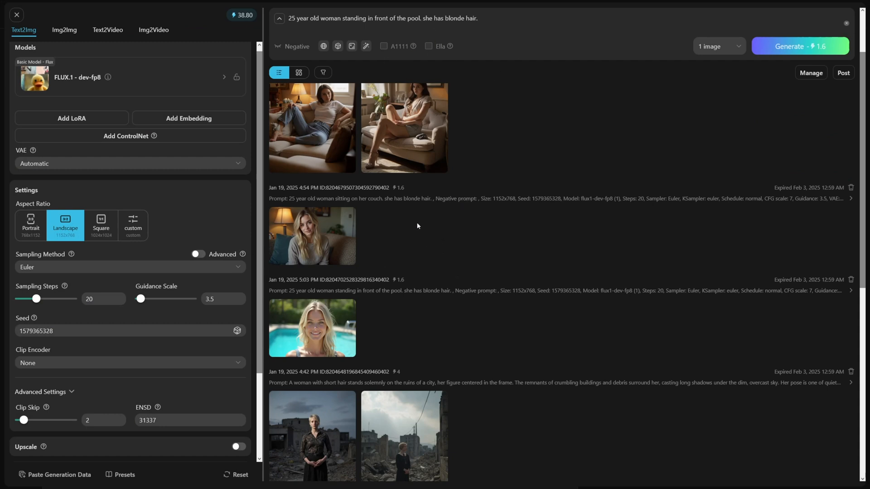
mouse_move(423, 239)
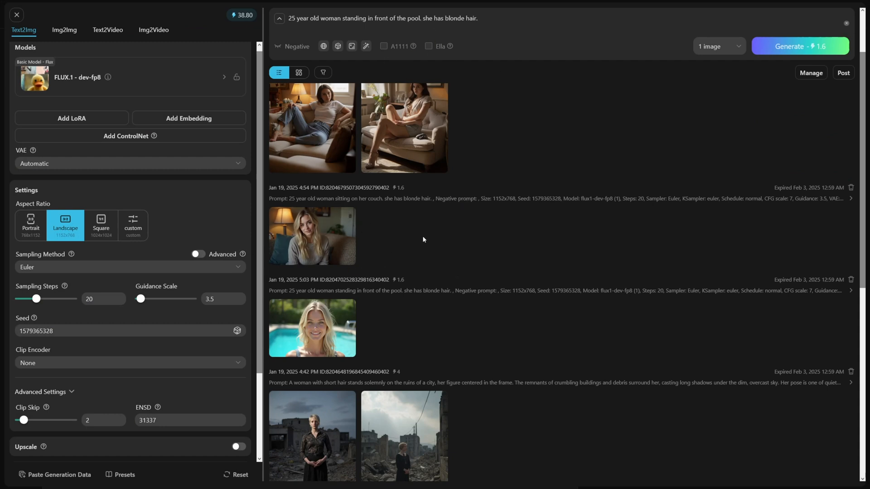
mouse_move(319, 329)
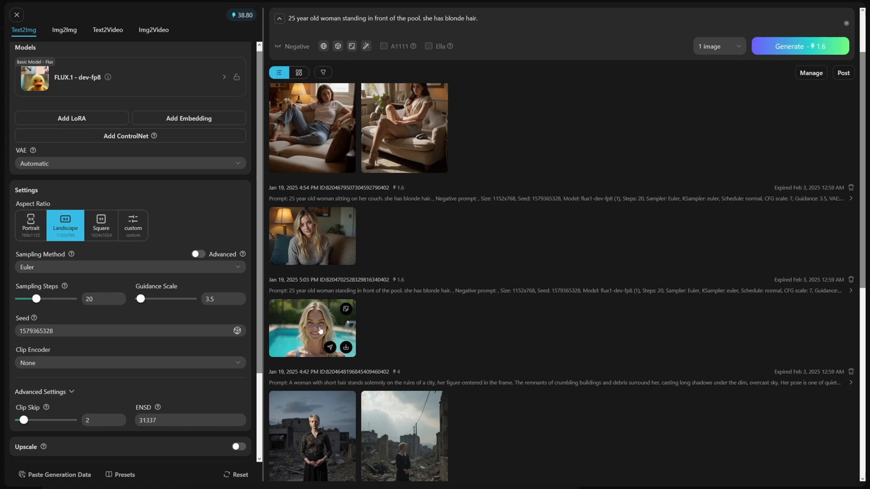
click(311, 327)
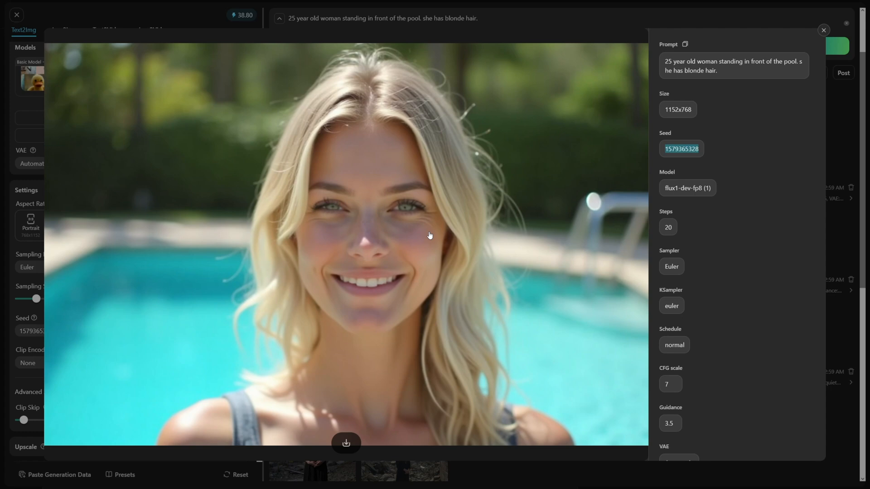
mouse_move(442, 205)
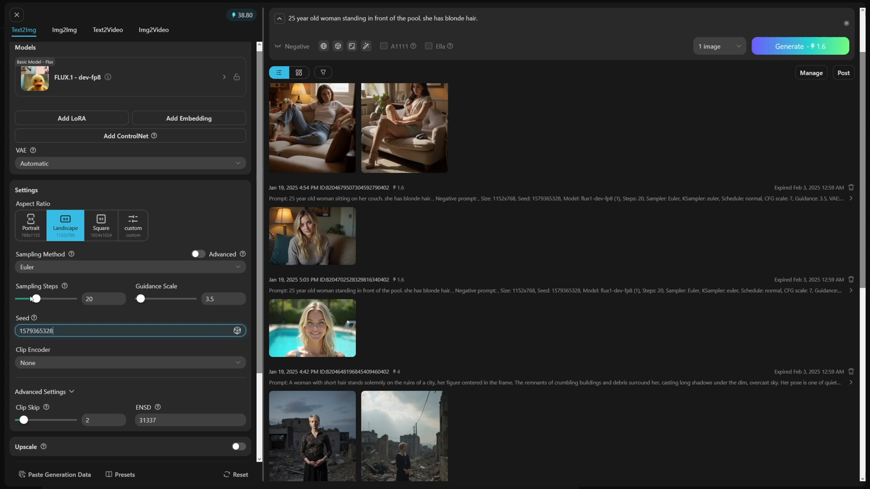
mouse_move(32, 320)
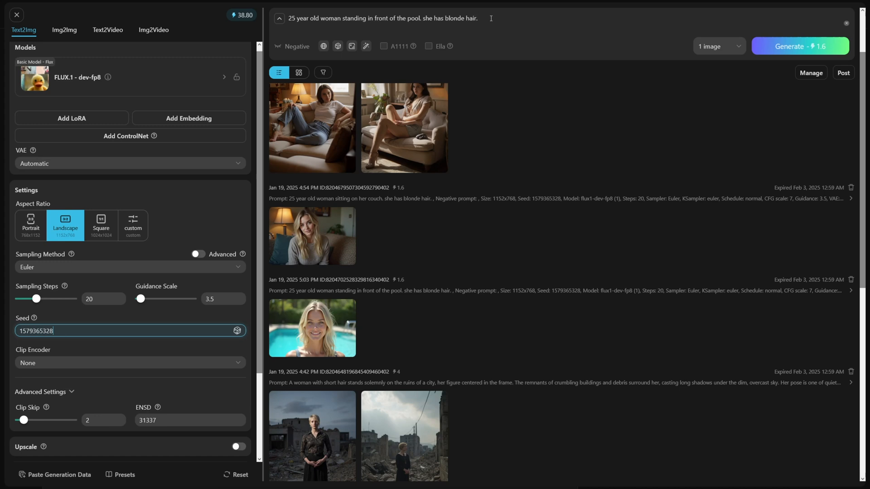
mouse_move(423, 22)
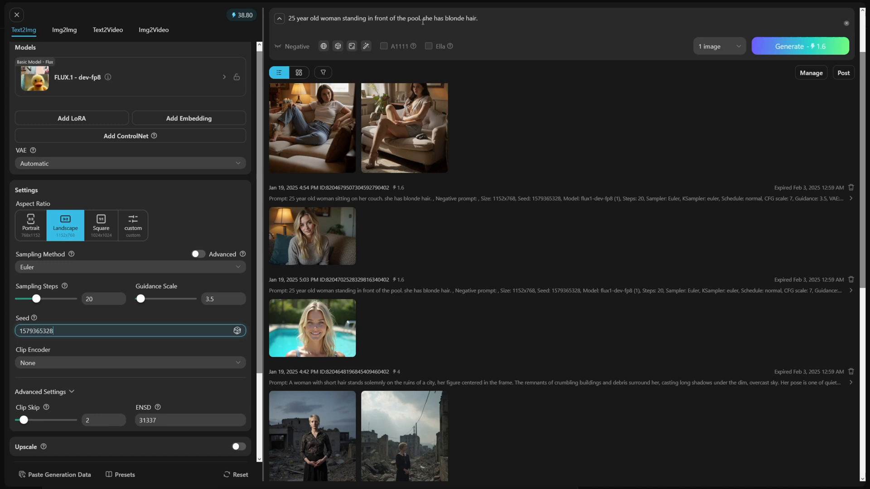
drag(352, 18, 422, 18)
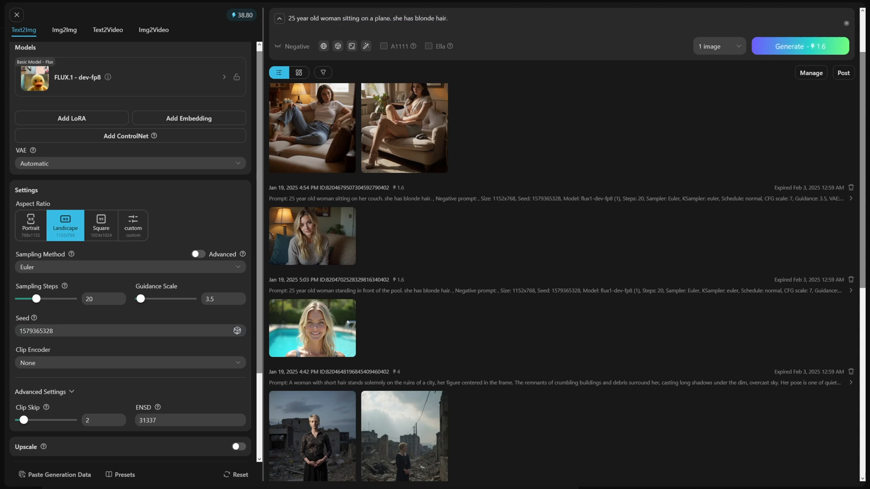
mouse_move(309, 37)
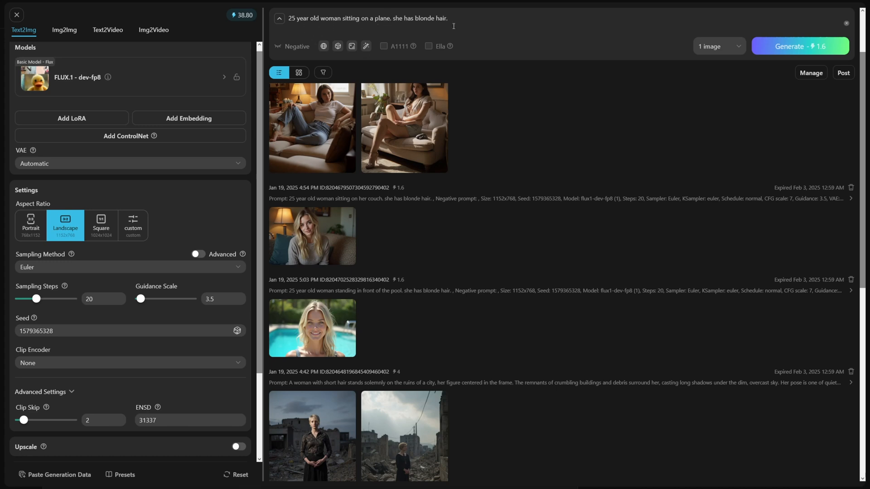
scroll(down, 3)
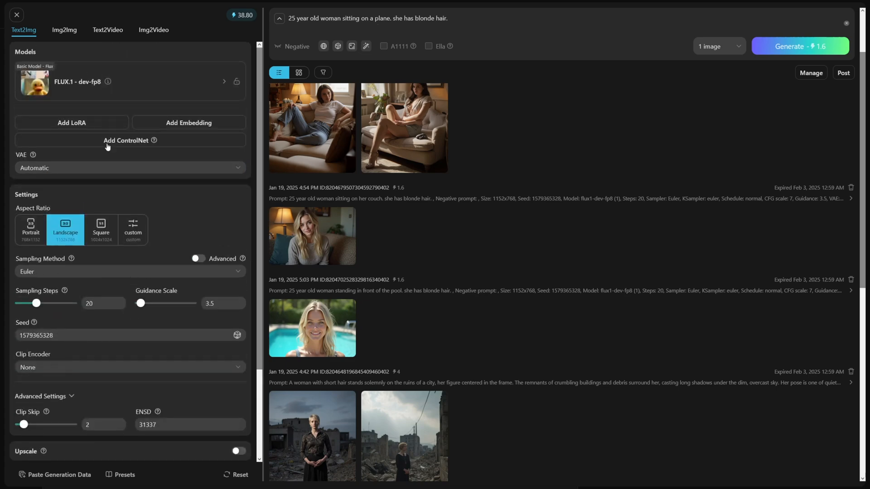
click(72, 123)
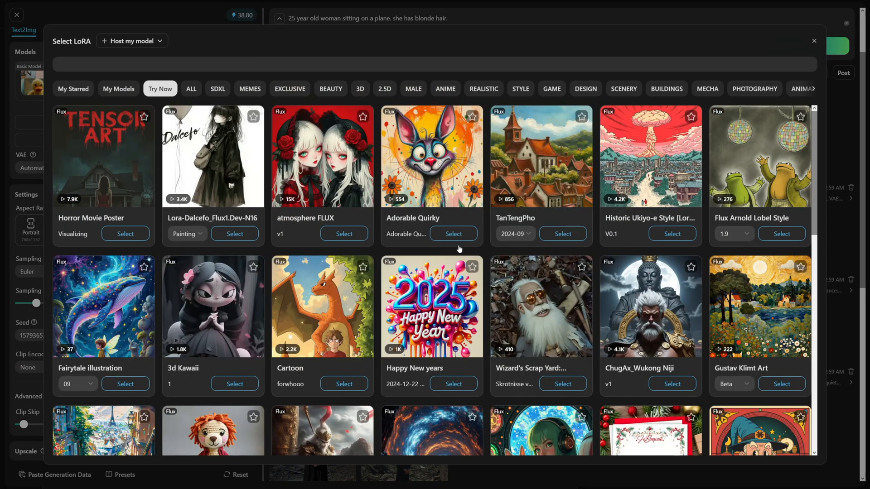
Close the LoRA list without choosing one and generate the plane image.
scroll(down, 3)
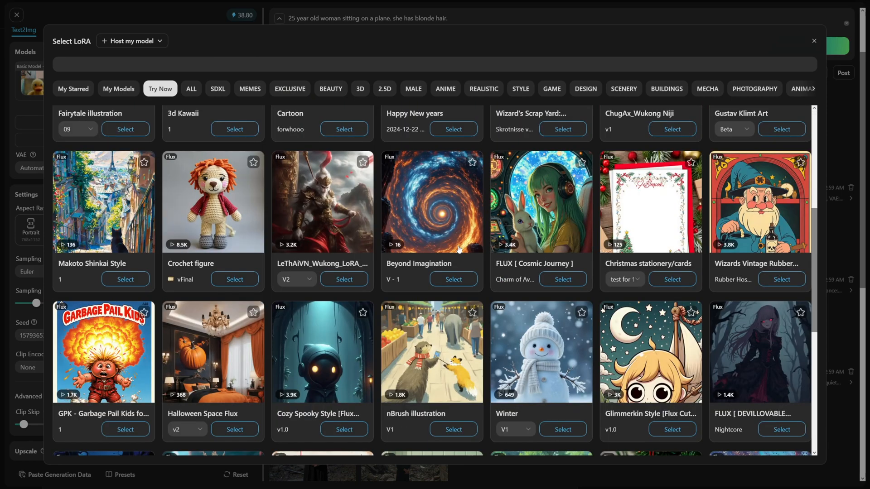
mouse_move(815, 47)
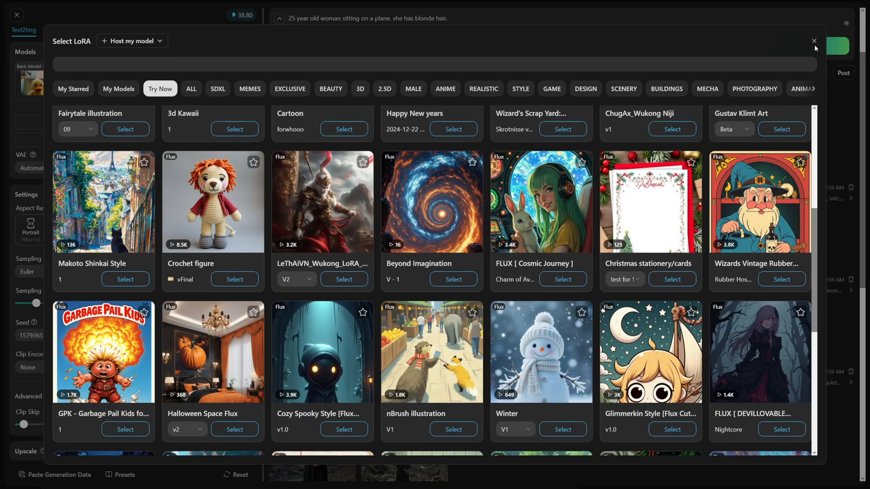
click(814, 40)
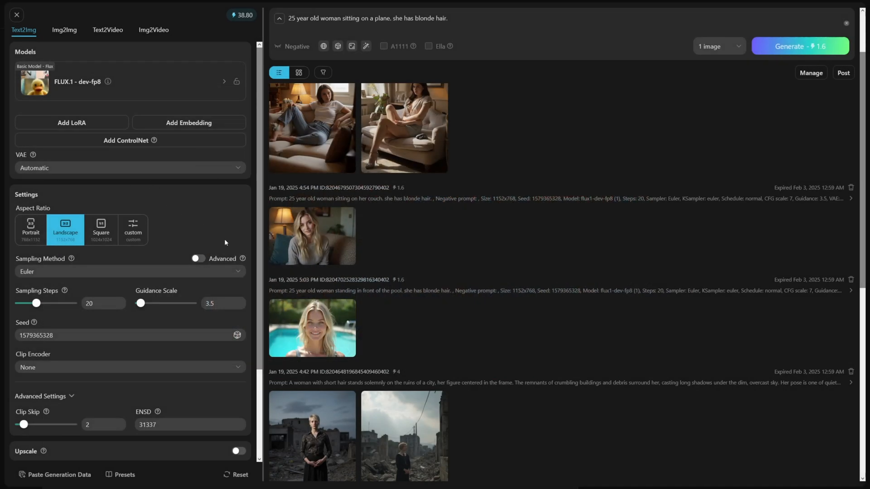
click(111, 336)
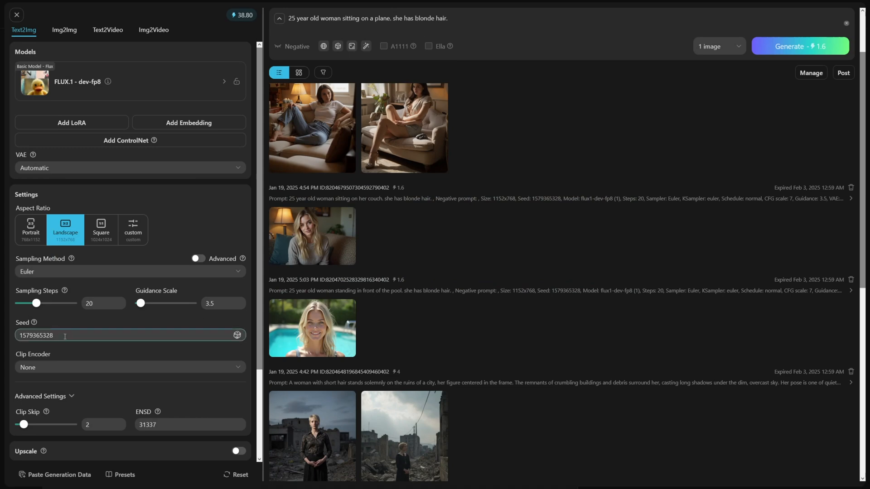
click(799, 46)
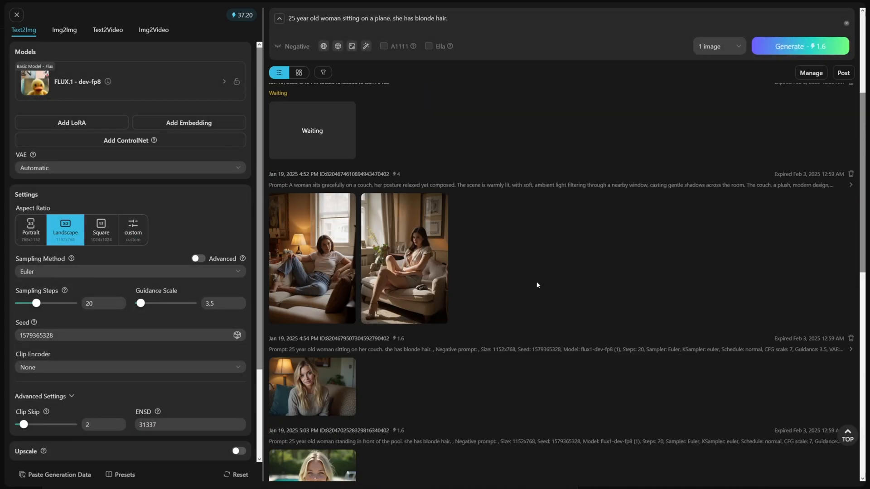
scroll(down, 3)
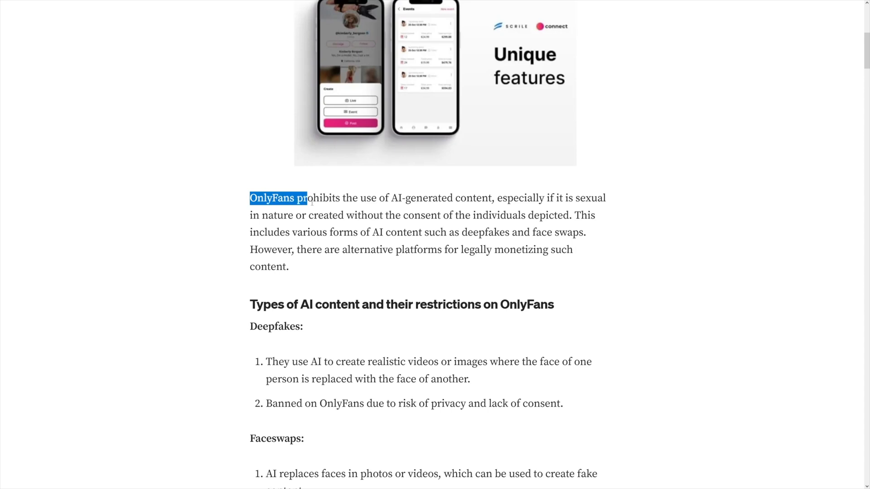
Highlight the Medium sentence 'OnlyFans prohibits the use of AI-generated content'.
drag(308, 198, 470, 198)
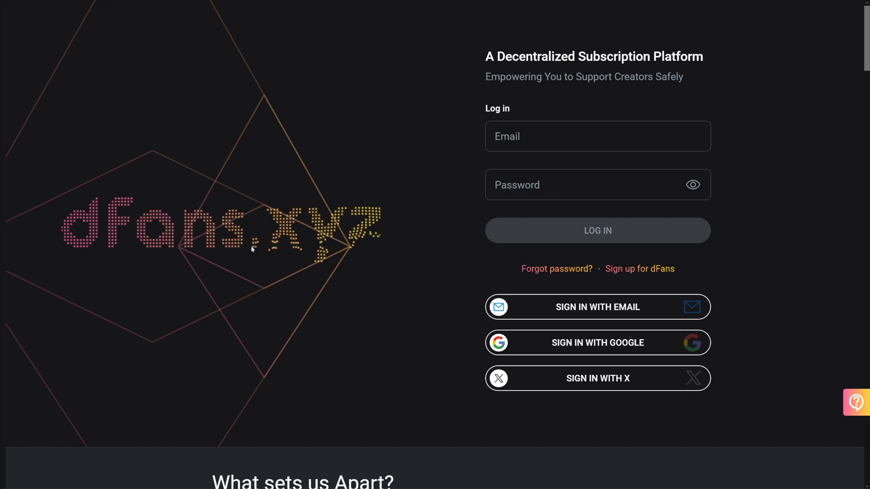
scroll(down, 3)
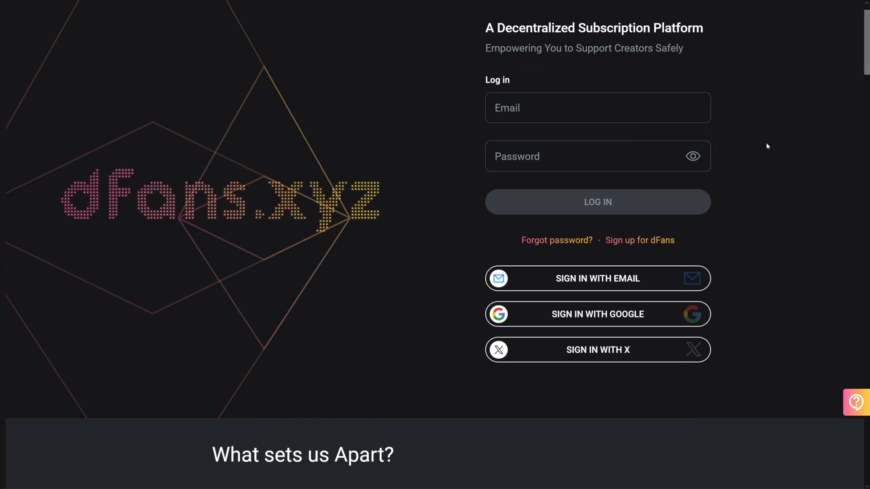
scroll(down, 3)
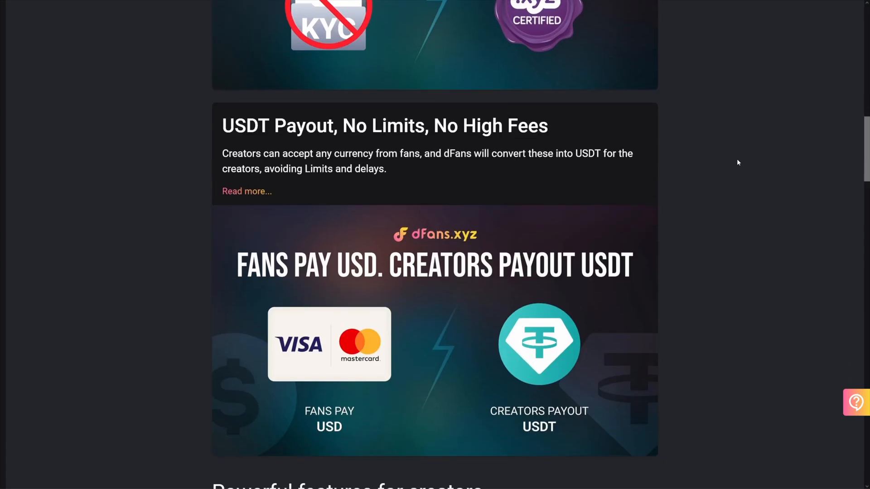
scroll(down, 3)
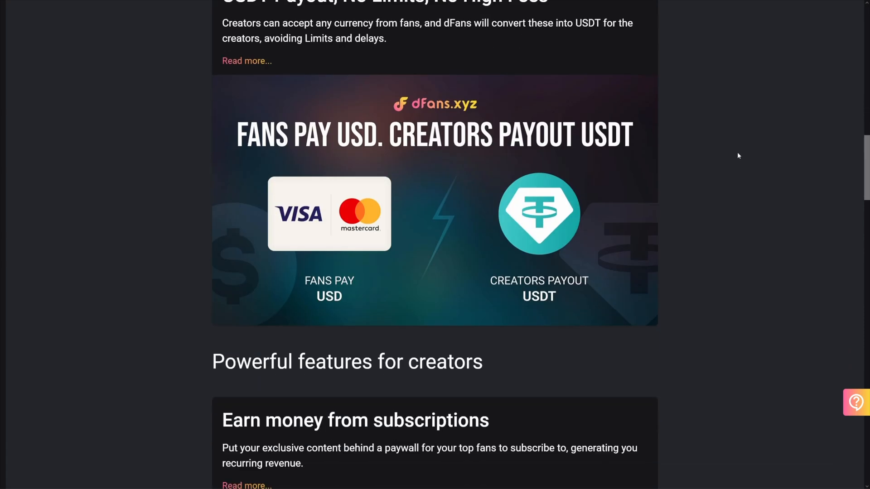
scroll(down, 3)
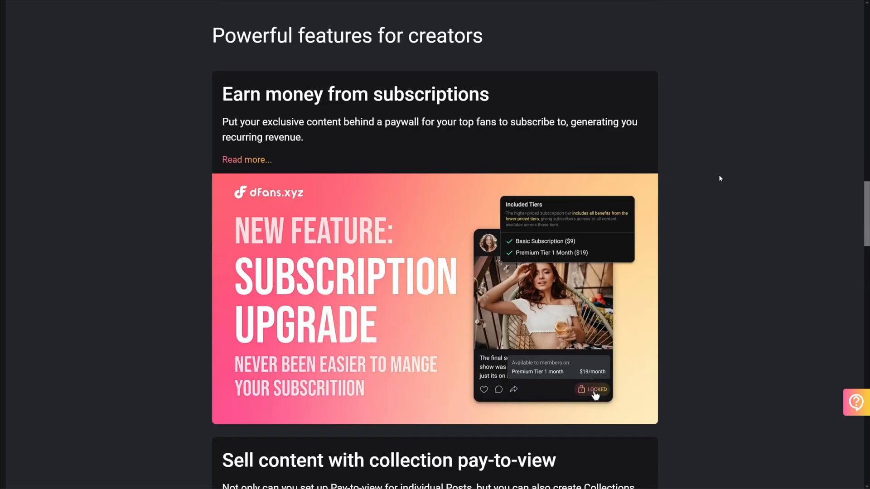
scroll(down, 3)
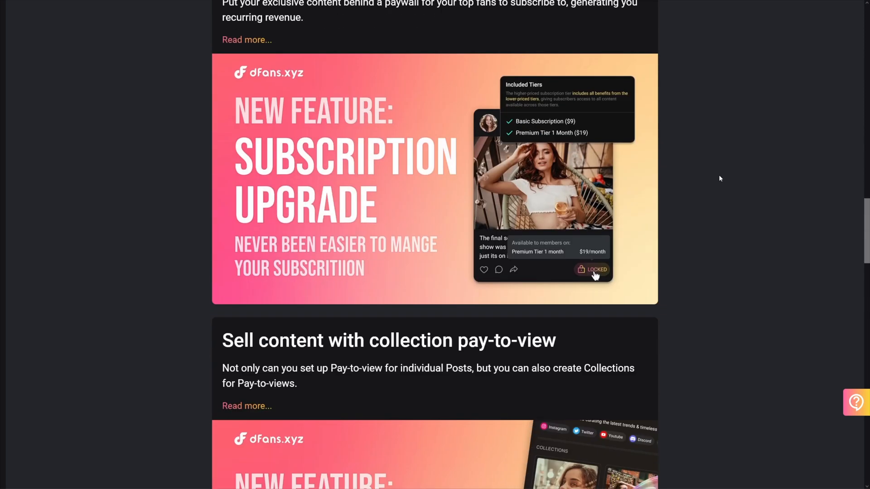
scroll(down, 3)
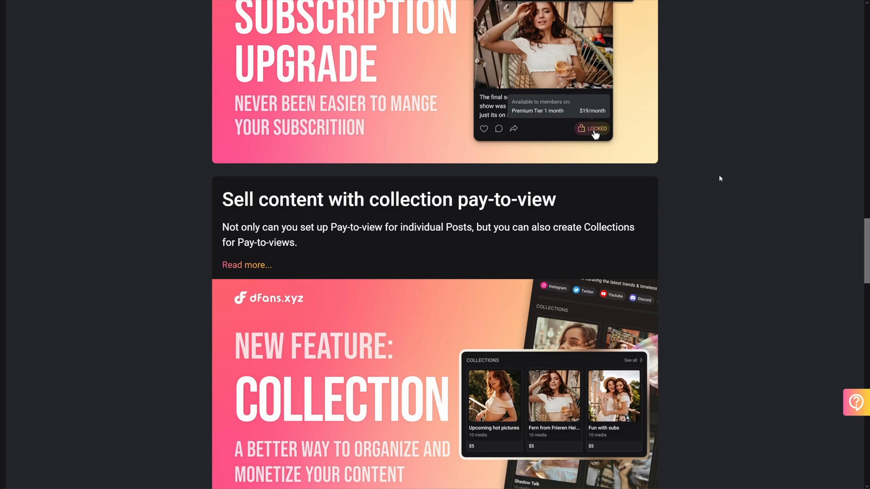
scroll(down, 3)
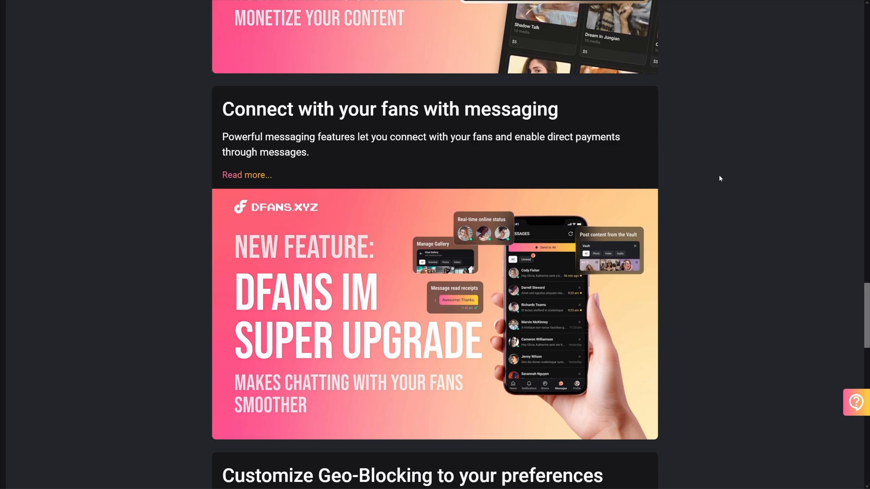
scroll(down, 3)
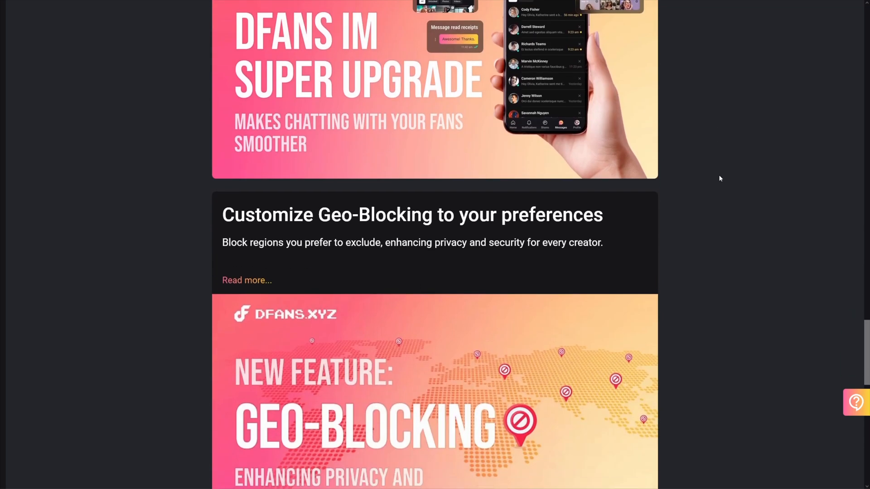
scroll(down, 3)
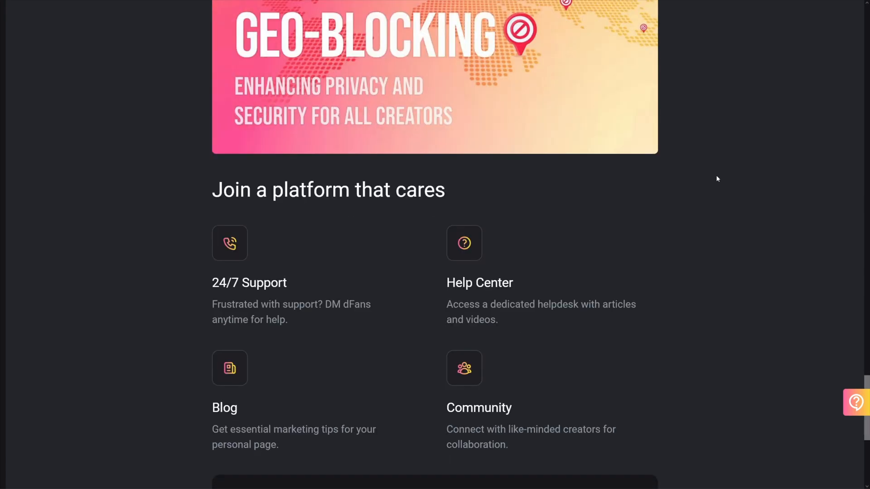
scroll(down, 3)
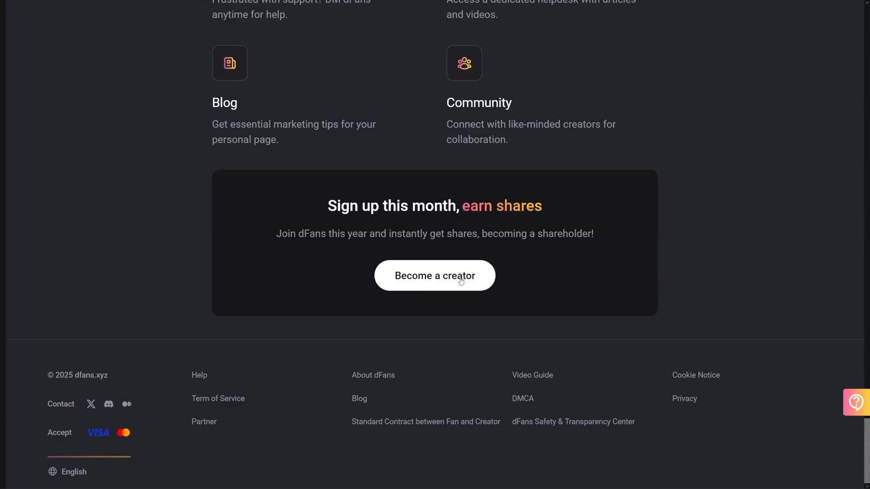
scroll(up, 3)
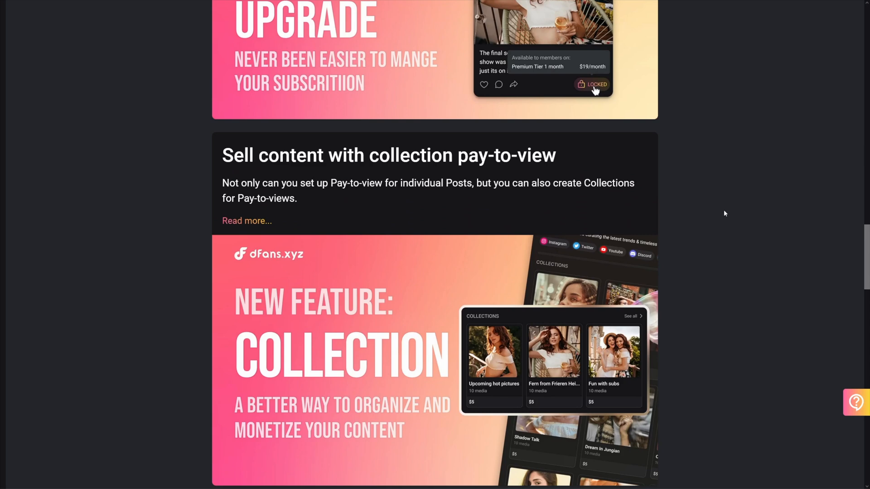
scroll(down, 3)
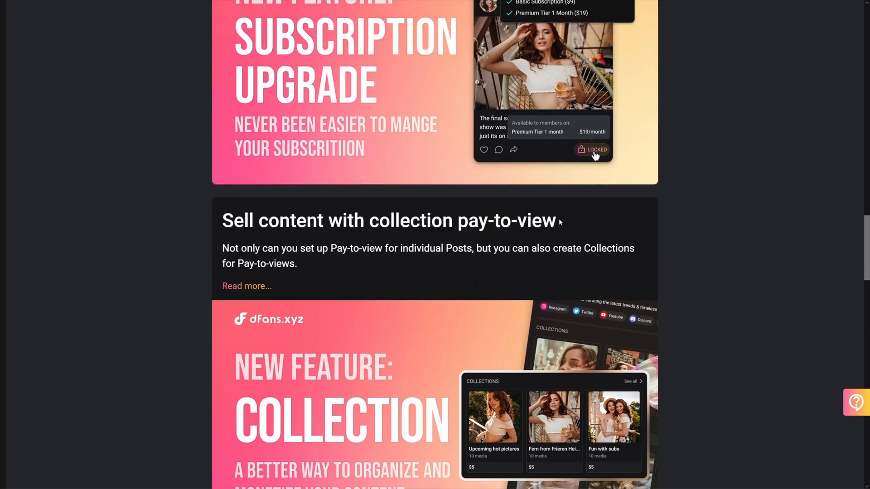
scroll(up, 3)
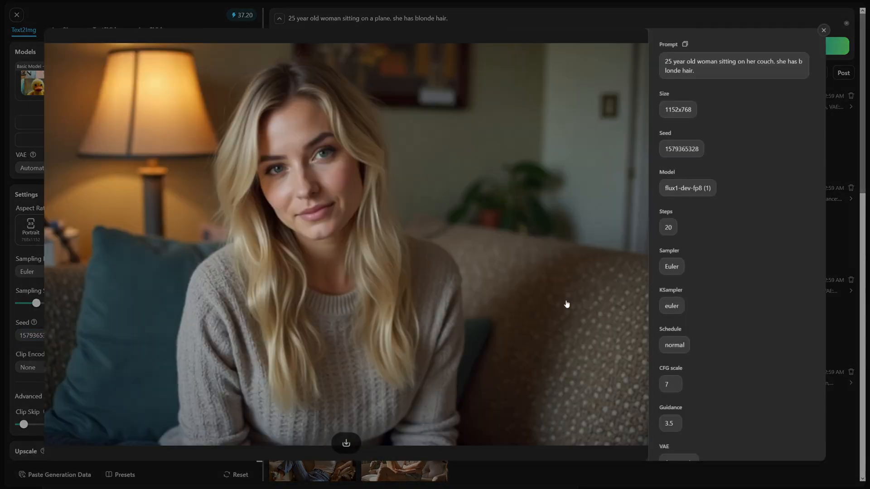
mouse_move(714, 138)
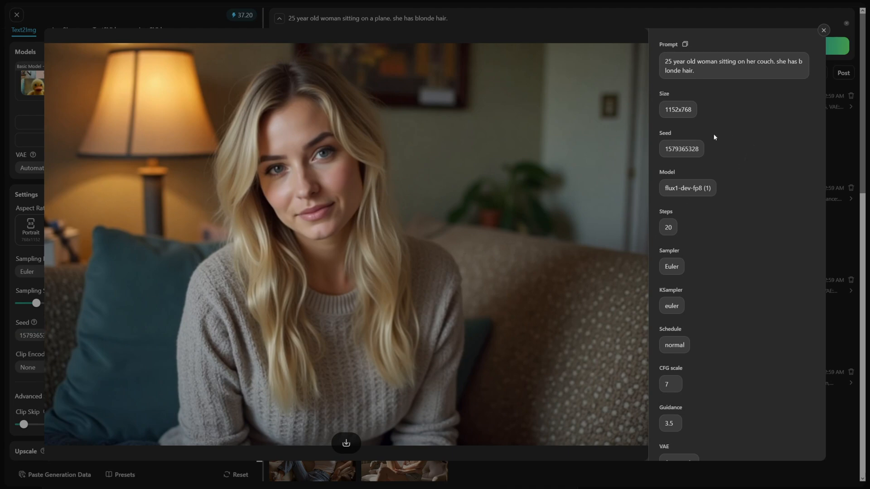
mouse_move(686, 168)
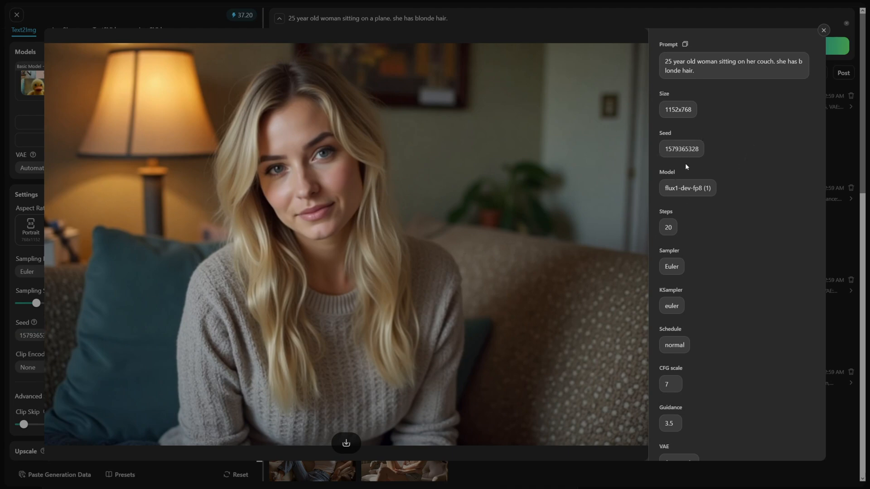
click(824, 30)
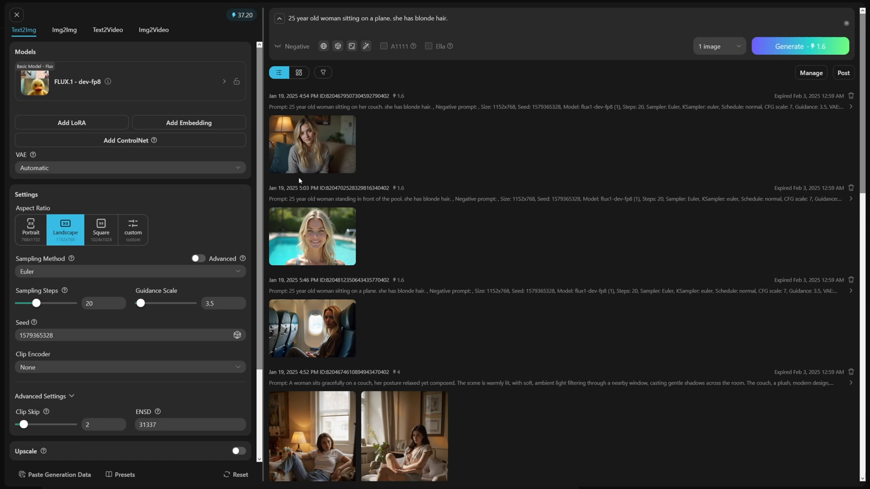
mouse_move(312, 328)
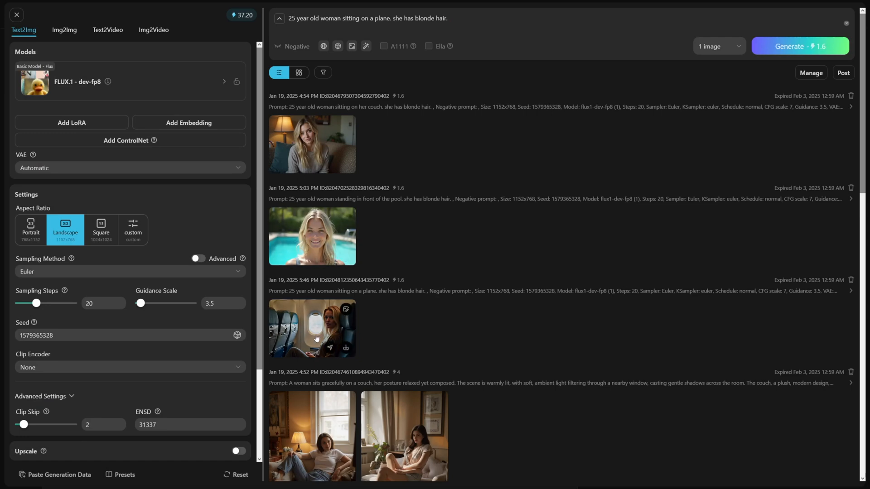
click(311, 327)
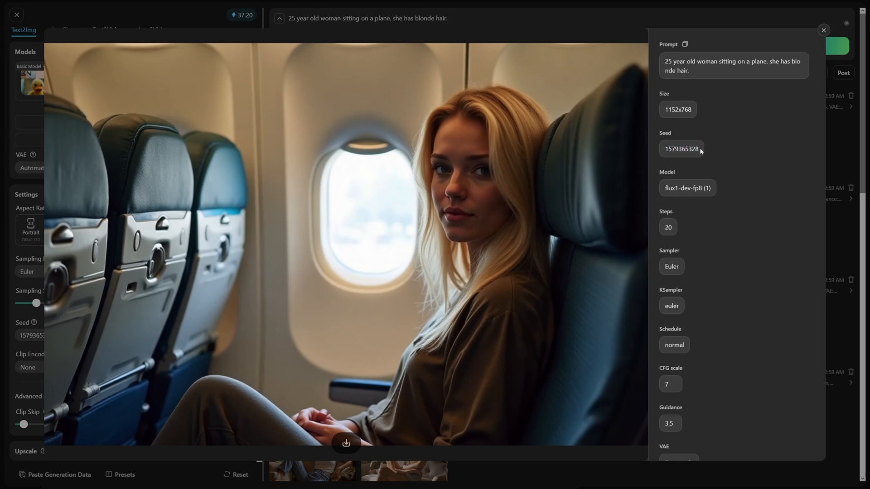
click(824, 29)
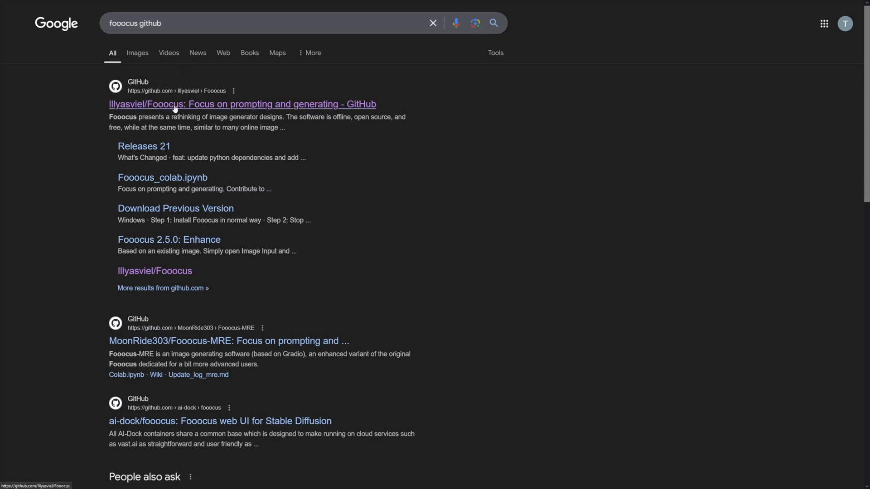
mouse_move(169, 111)
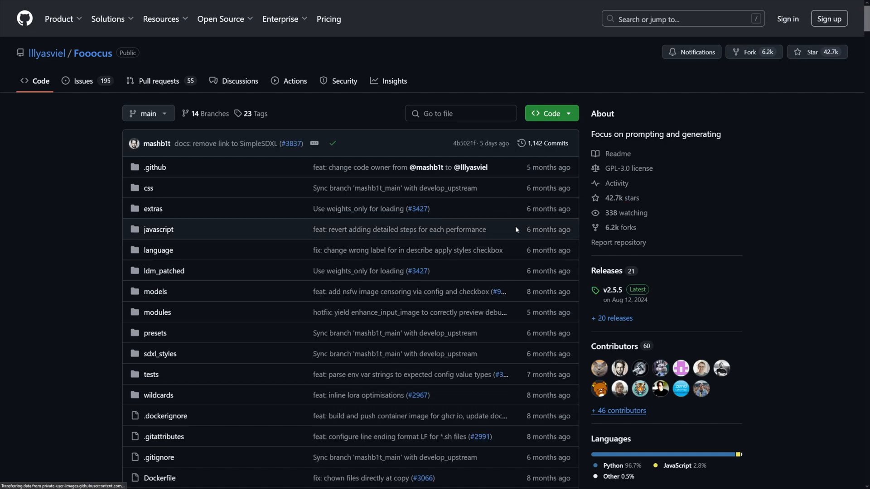
Scroll the Fooocus README down to the Colab table with the Open in Colab badge.
scroll(down, 3)
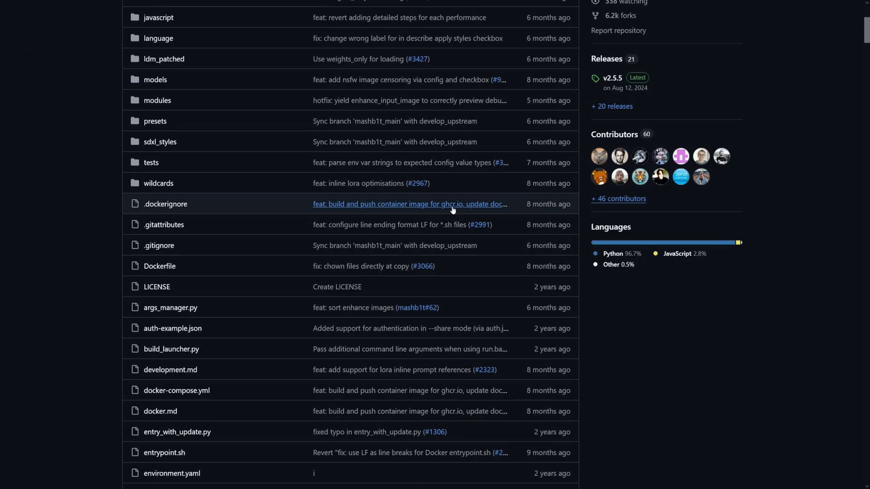
scroll(down, 3)
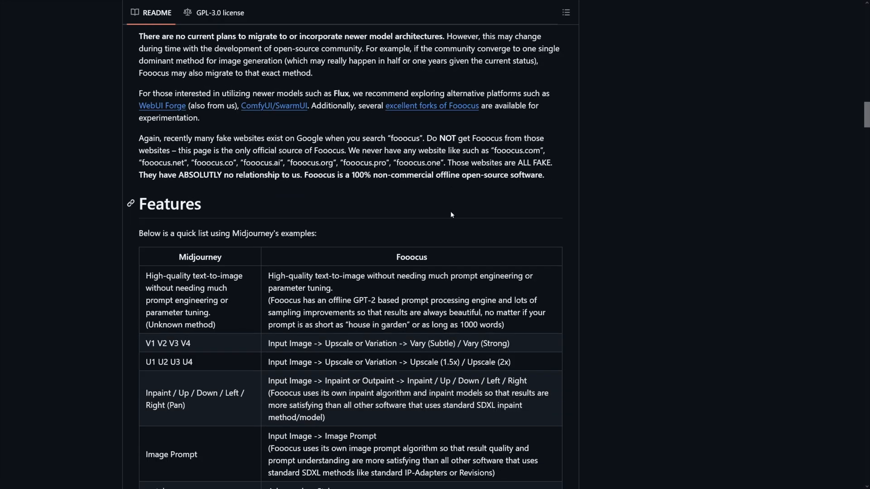
scroll(down, 3)
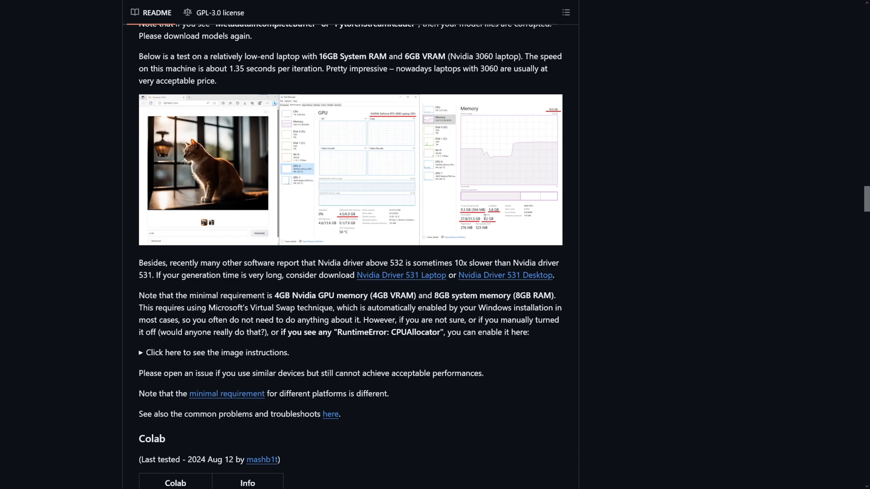
scroll(down, 3)
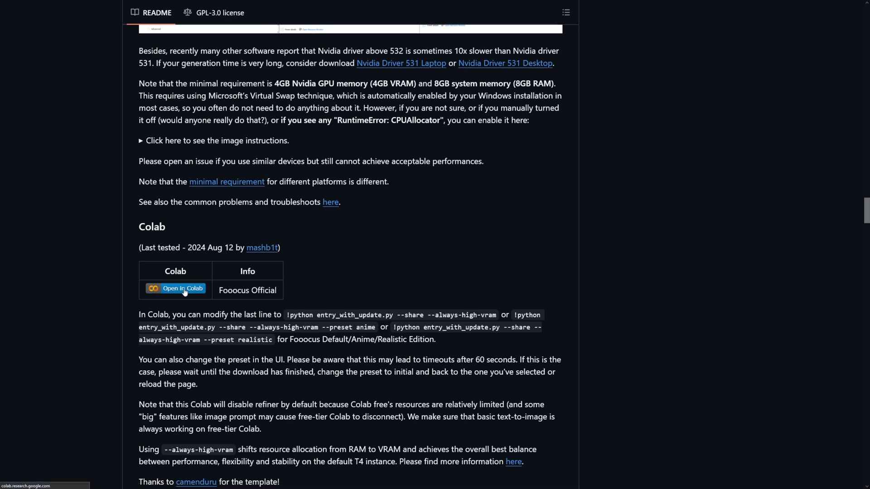
Open fooocus_colab in Colab, connect a GPU runtime, and run the launch cell despite the warning.
click(174, 288)
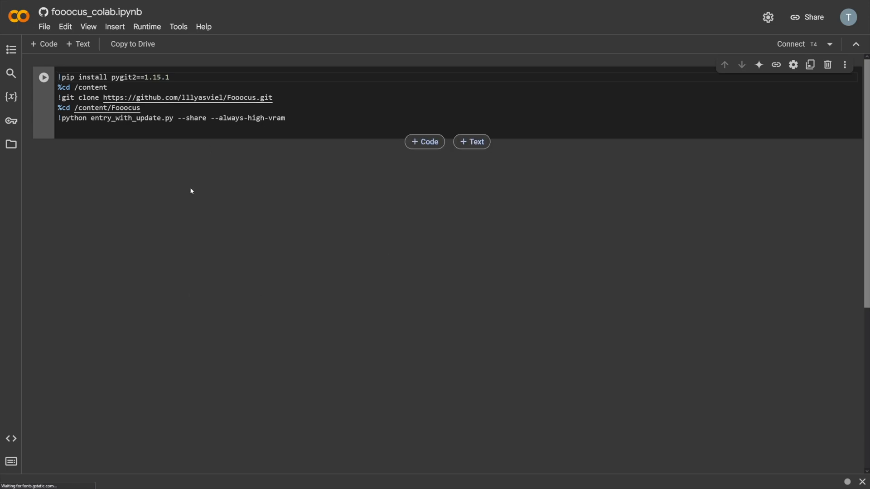
mouse_move(327, 203)
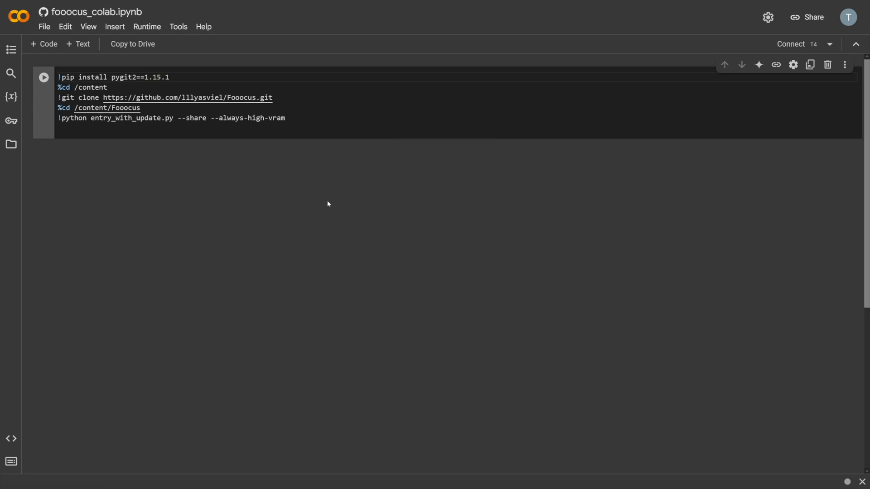
click(791, 44)
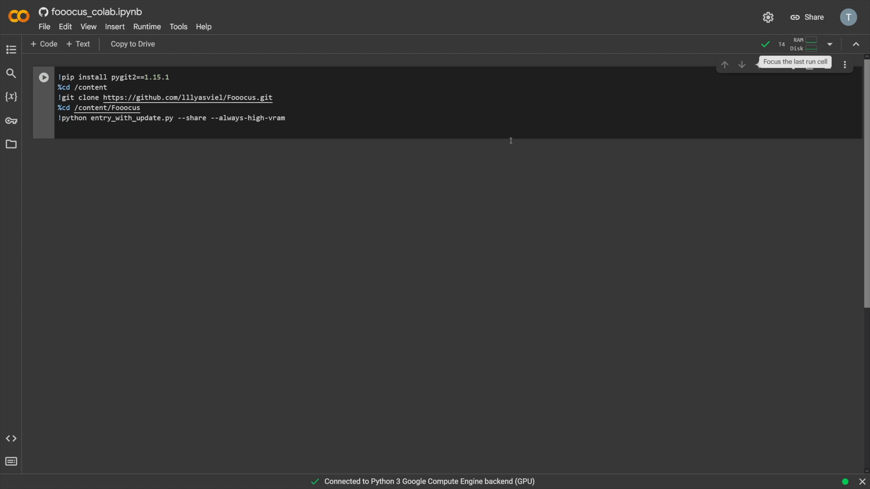
click(43, 77)
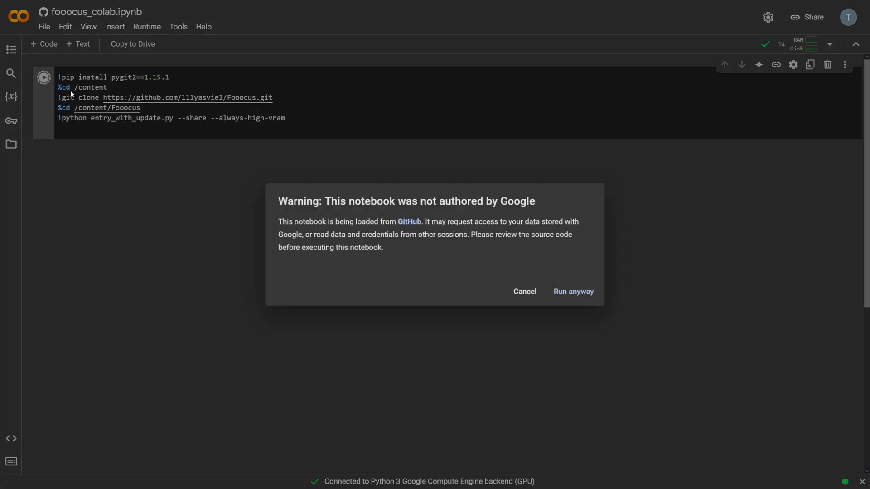
click(573, 291)
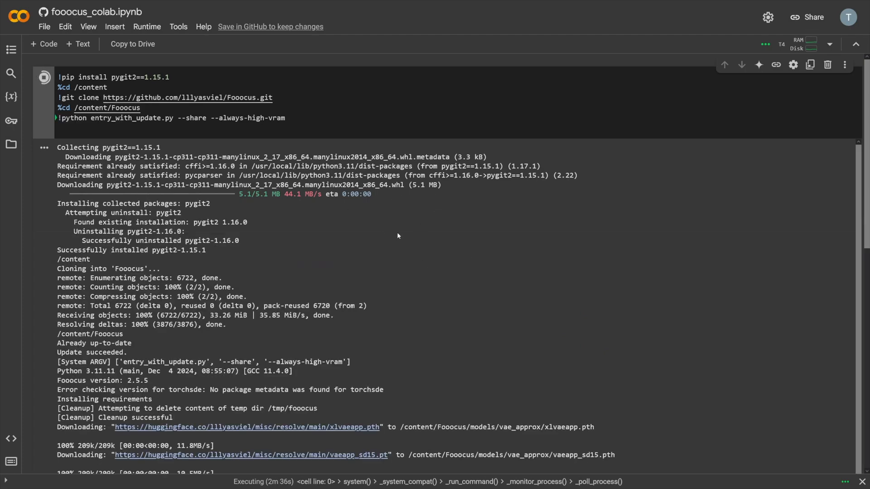
scroll(down, 3)
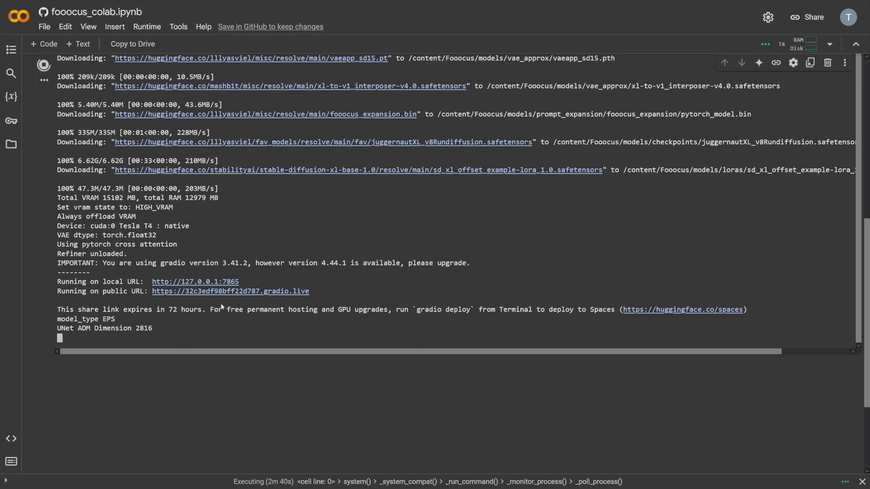
mouse_move(279, 291)
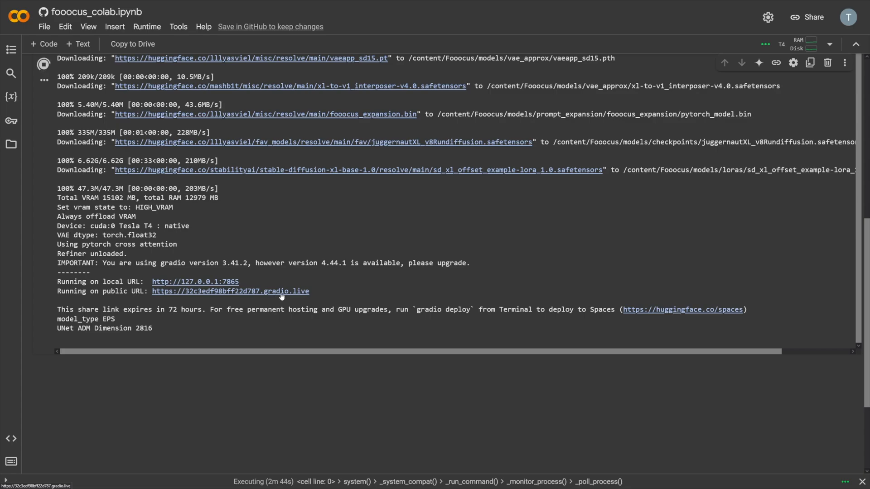
Open Fooocus from the public Gradio link, enable Input Image, and show the Image Prompt slots.
click(229, 292)
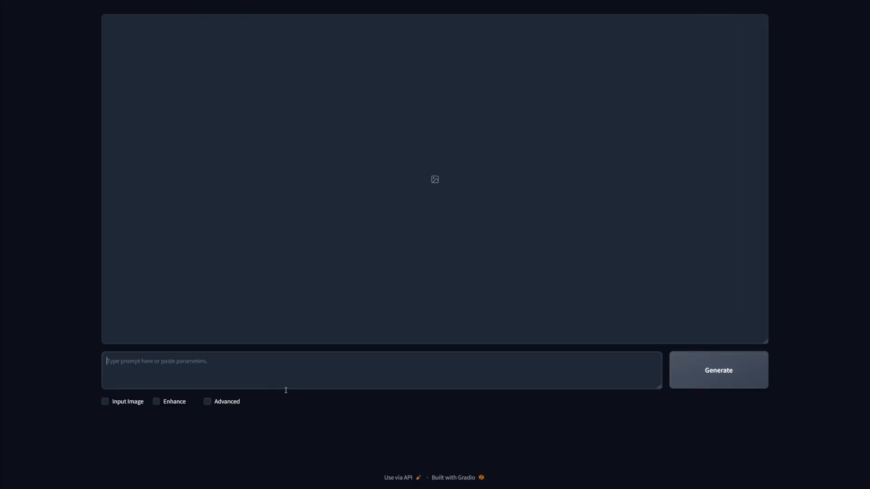
mouse_move(267, 405)
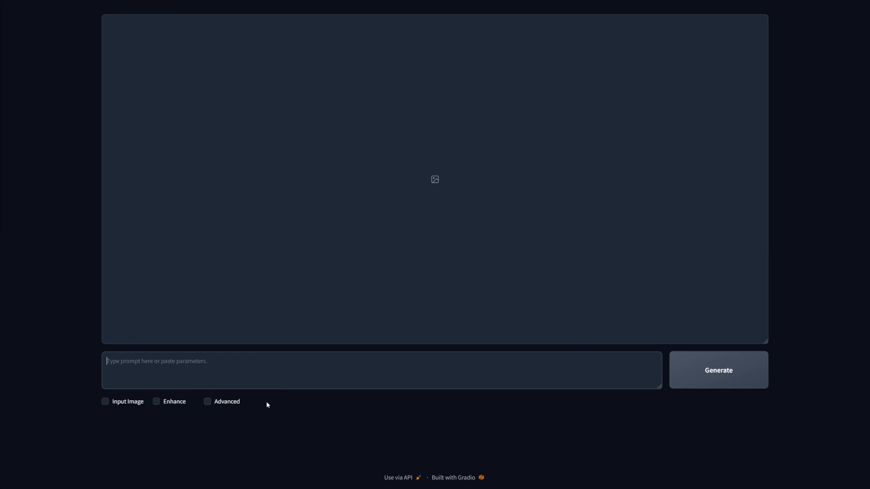
click(105, 401)
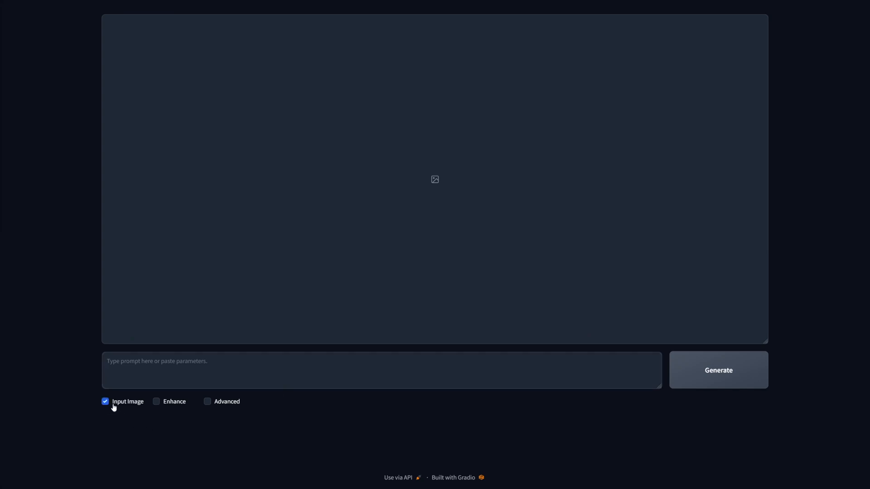
click(105, 401)
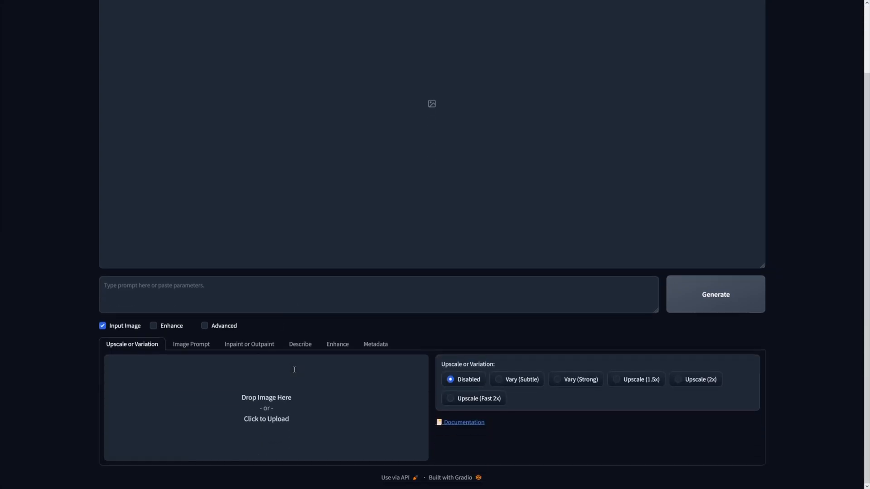
click(191, 344)
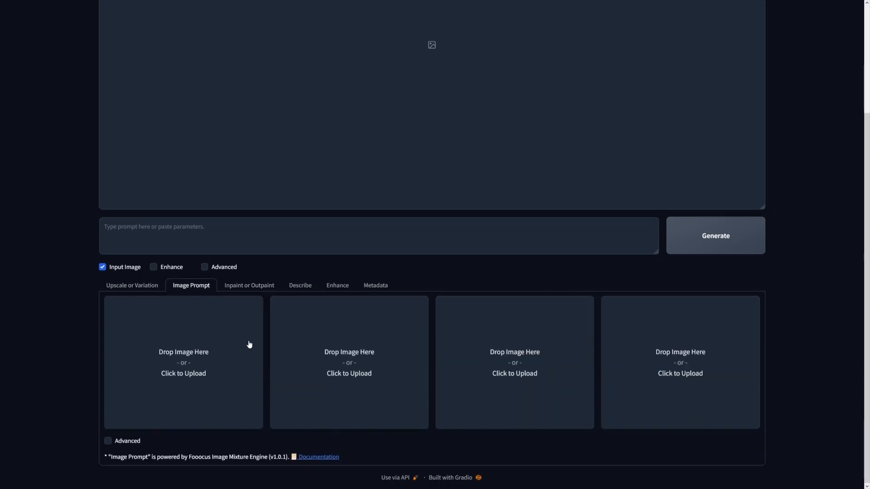
mouse_move(305, 324)
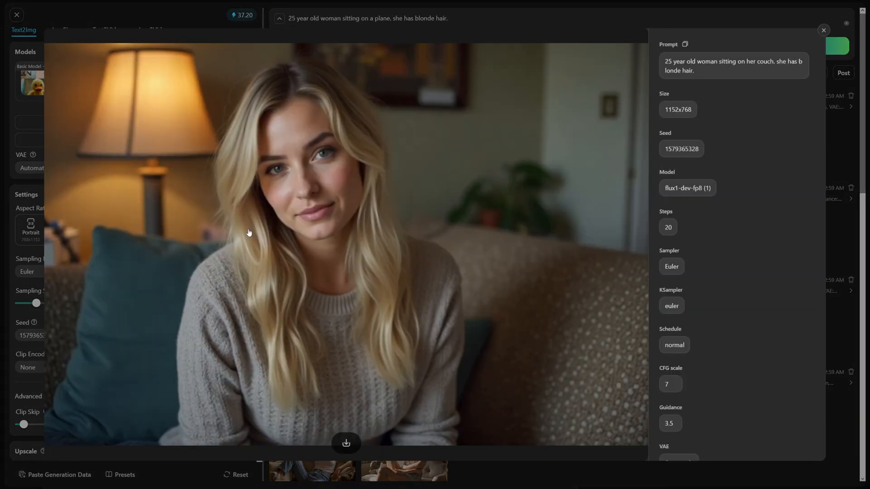
mouse_move(293, 241)
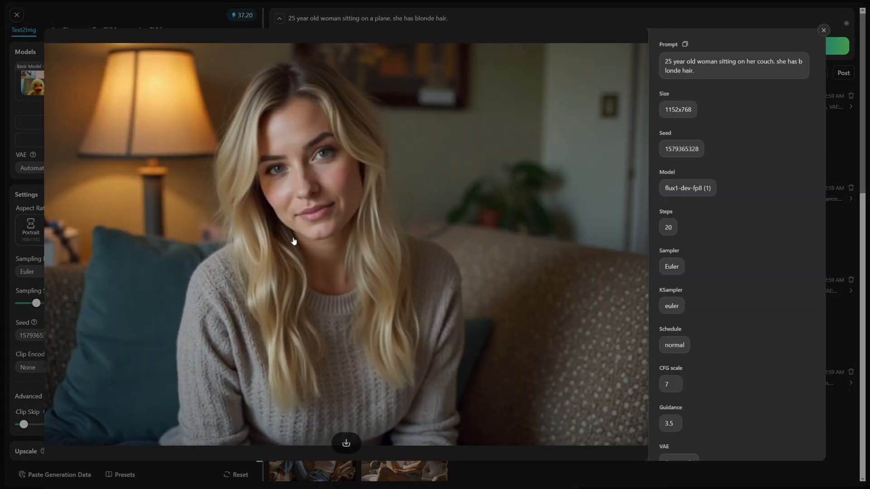
mouse_move(346, 445)
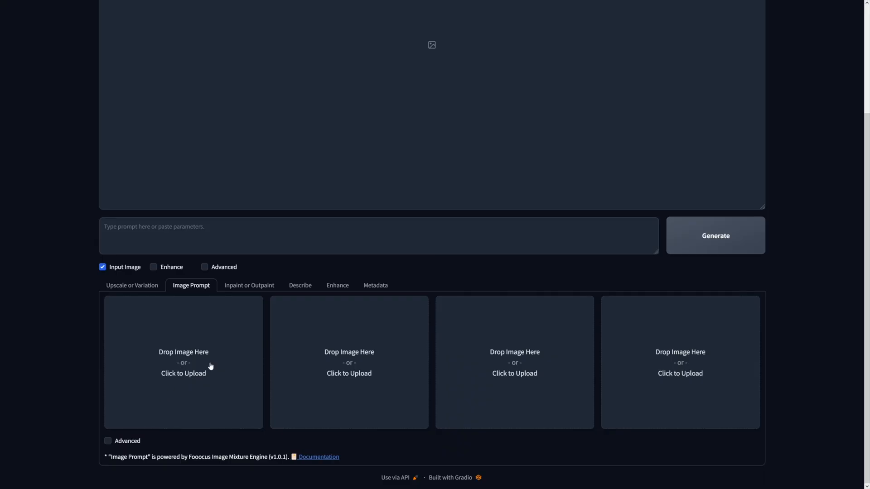
Load the blonde woman's couch photo into the first slot and set it to FaceSwap.
click(183, 363)
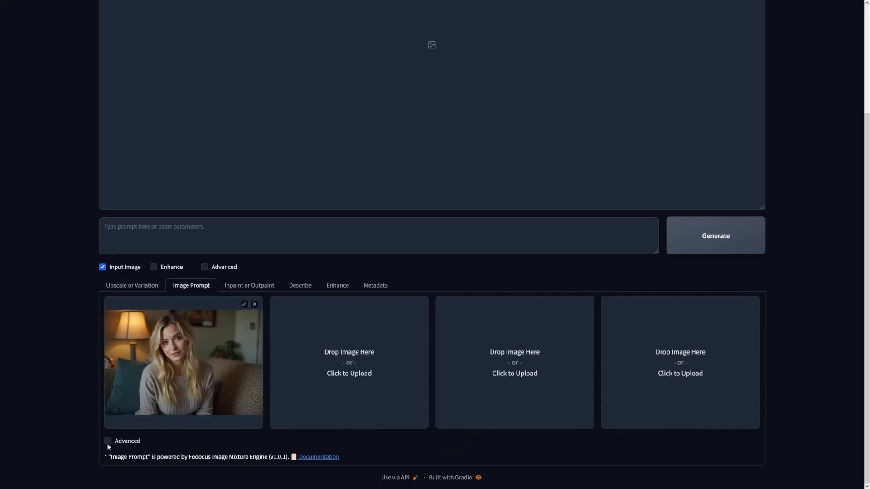
click(108, 440)
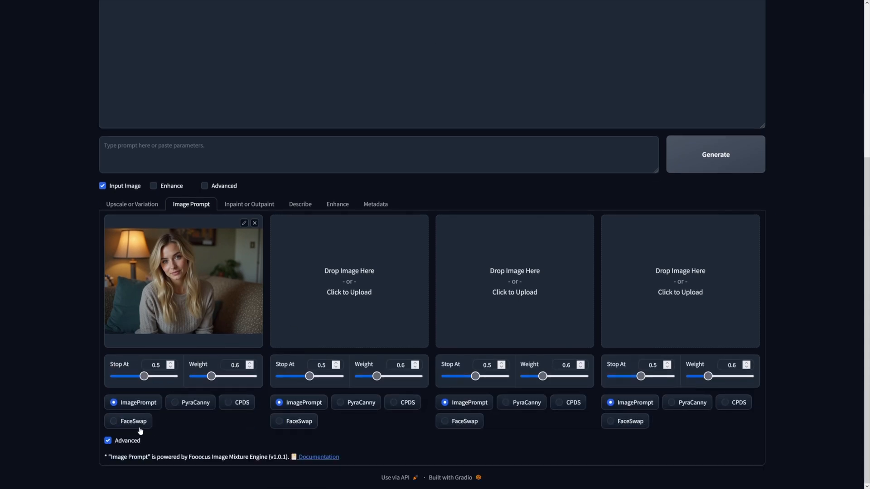
click(114, 421)
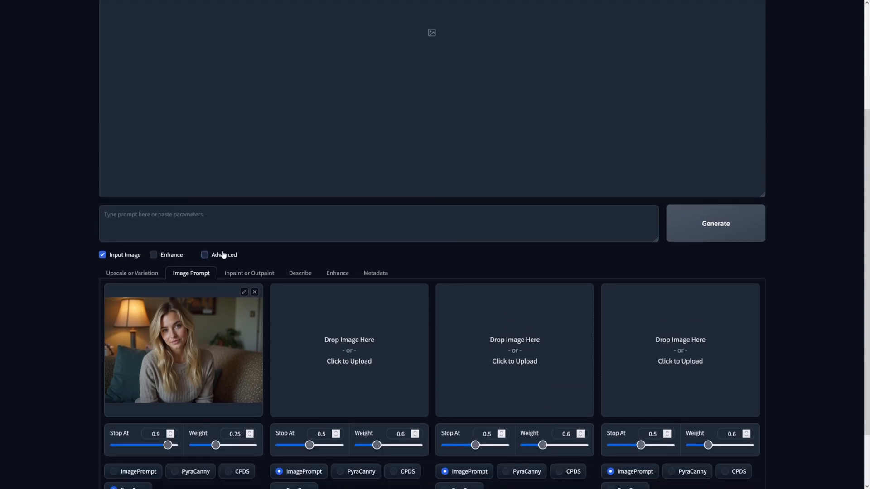
Enter the prompt 'blonde girl is sitting in a kitchen'.
click(380, 223)
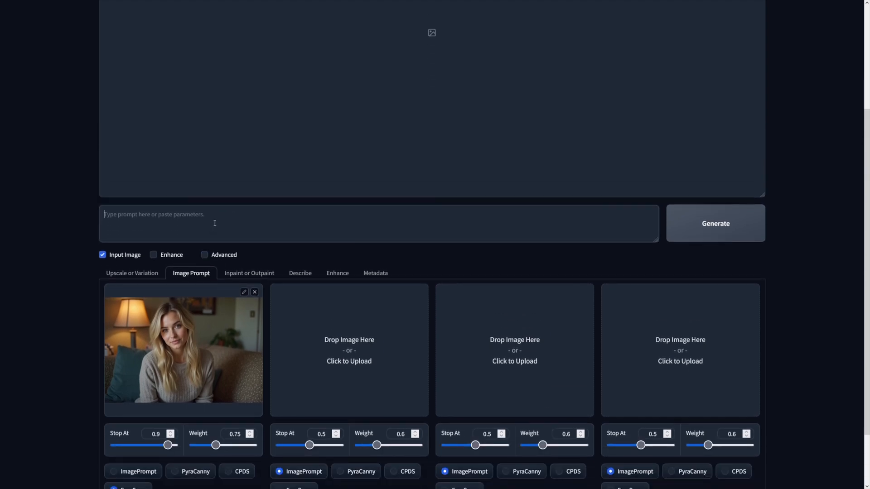
text(blonde girl is sitting)
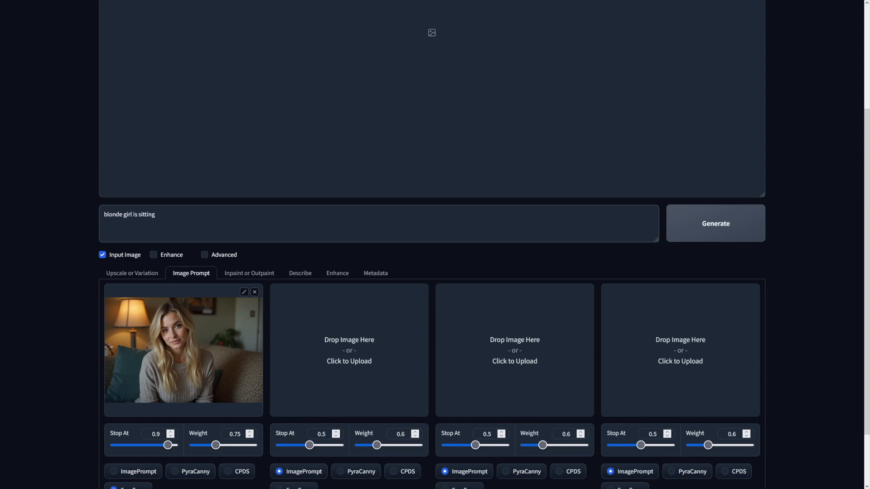
text(in a)
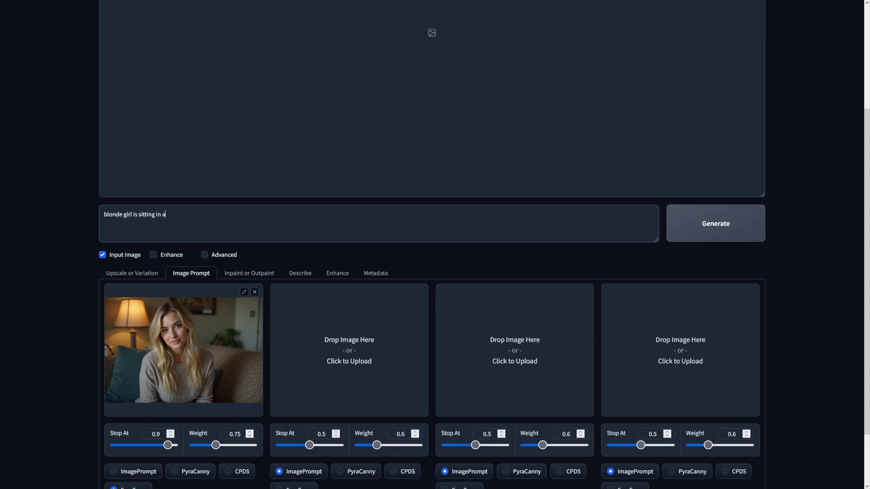
text(kitc)
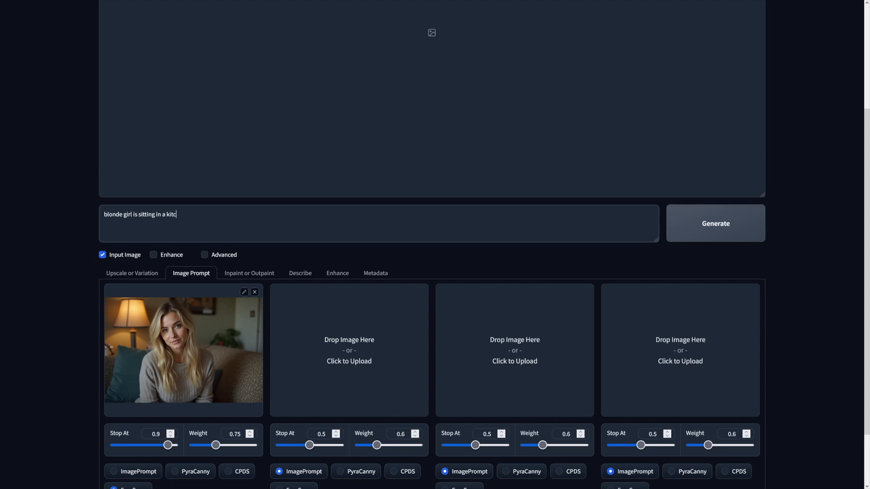
text(hen)
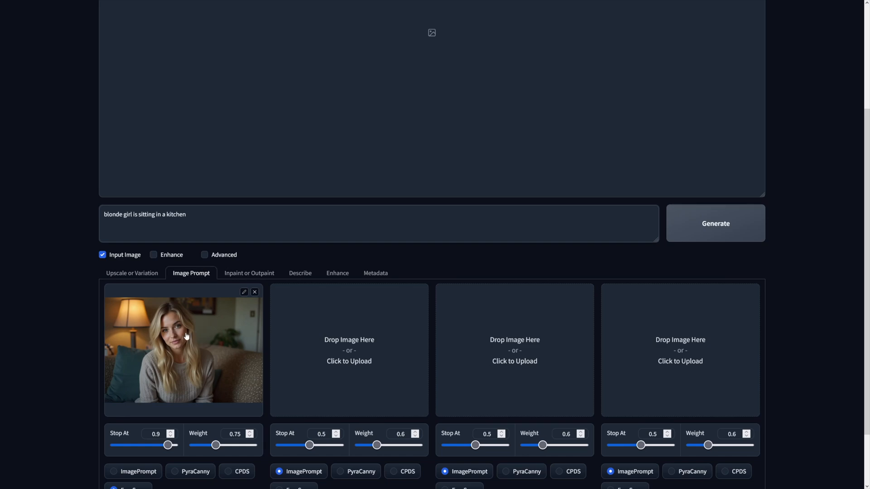
mouse_move(194, 347)
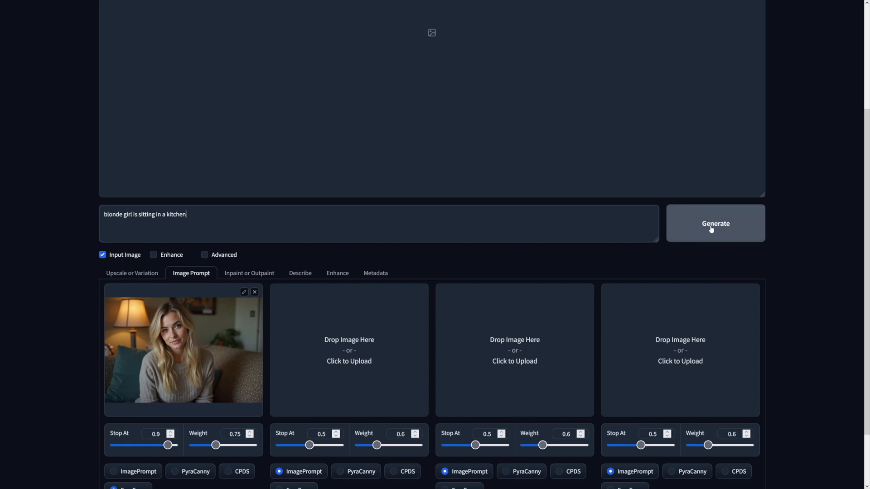
Generate the kitchen images and select the first output portrait.
click(715, 223)
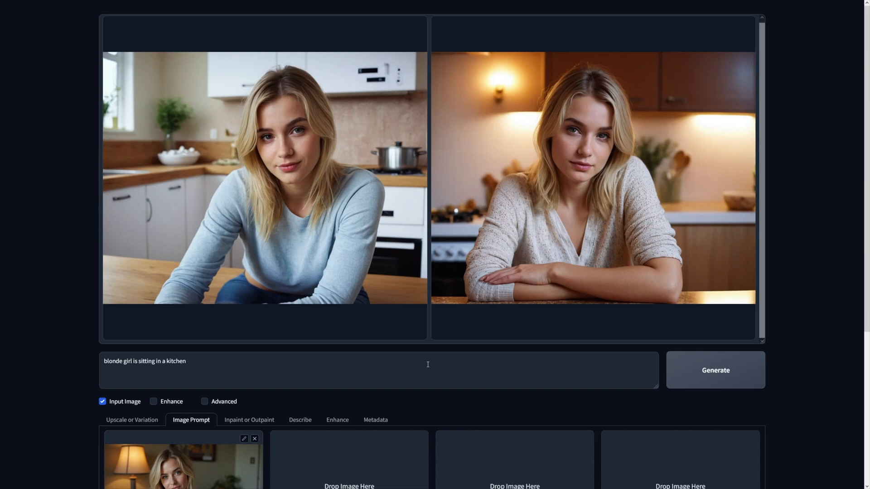
mouse_move(409, 116)
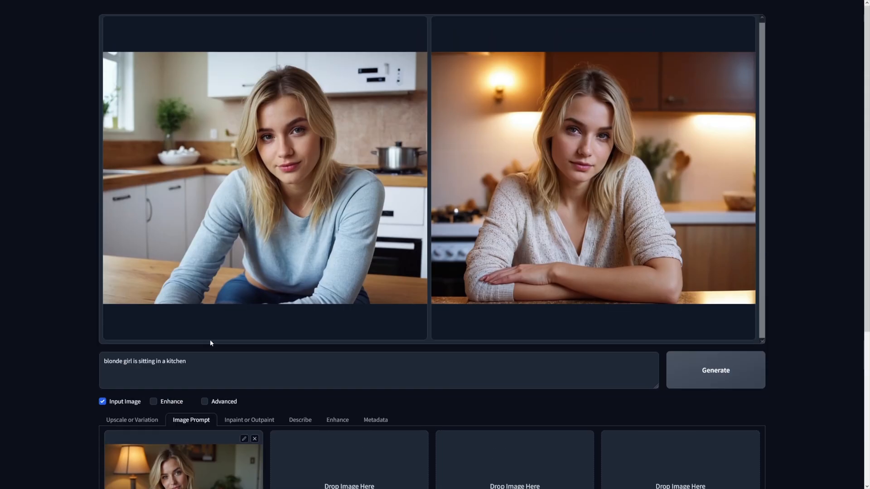
click(264, 177)
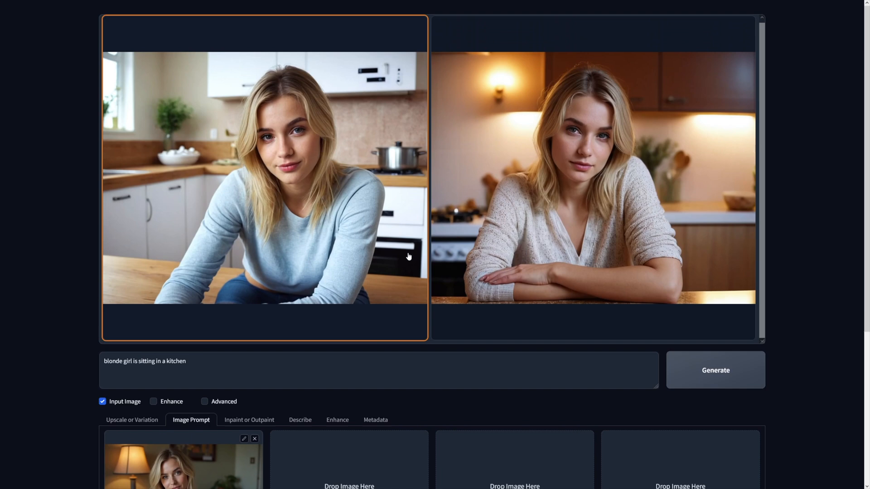
mouse_move(423, 202)
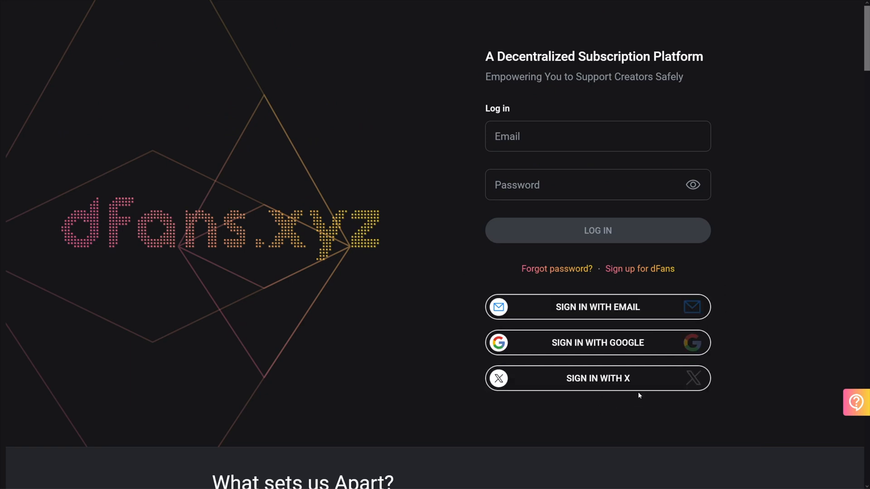
mouse_move(765, 181)
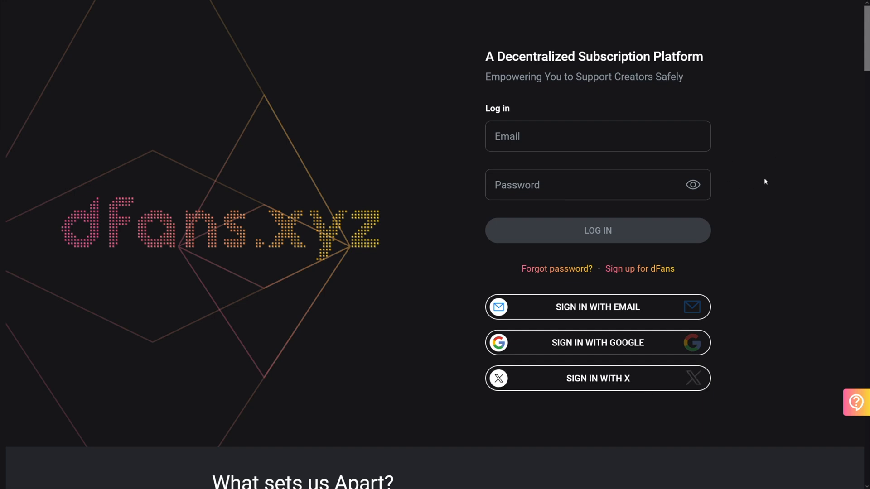
mouse_move(622, 230)
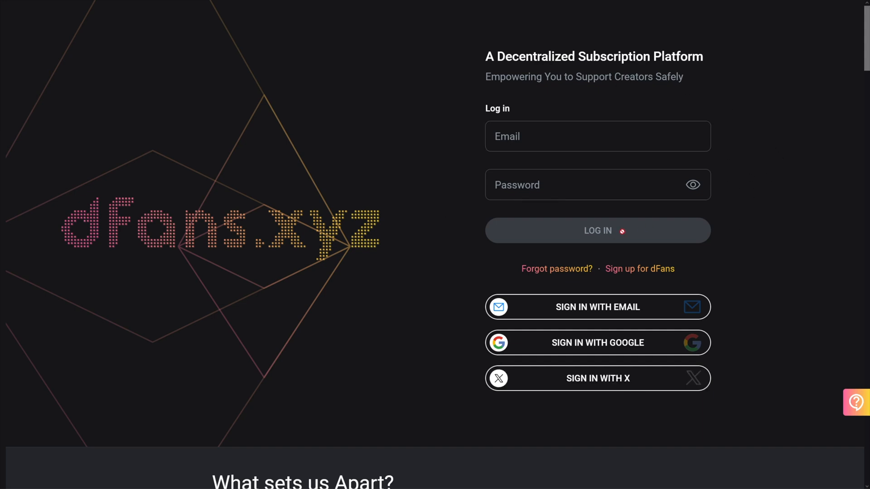